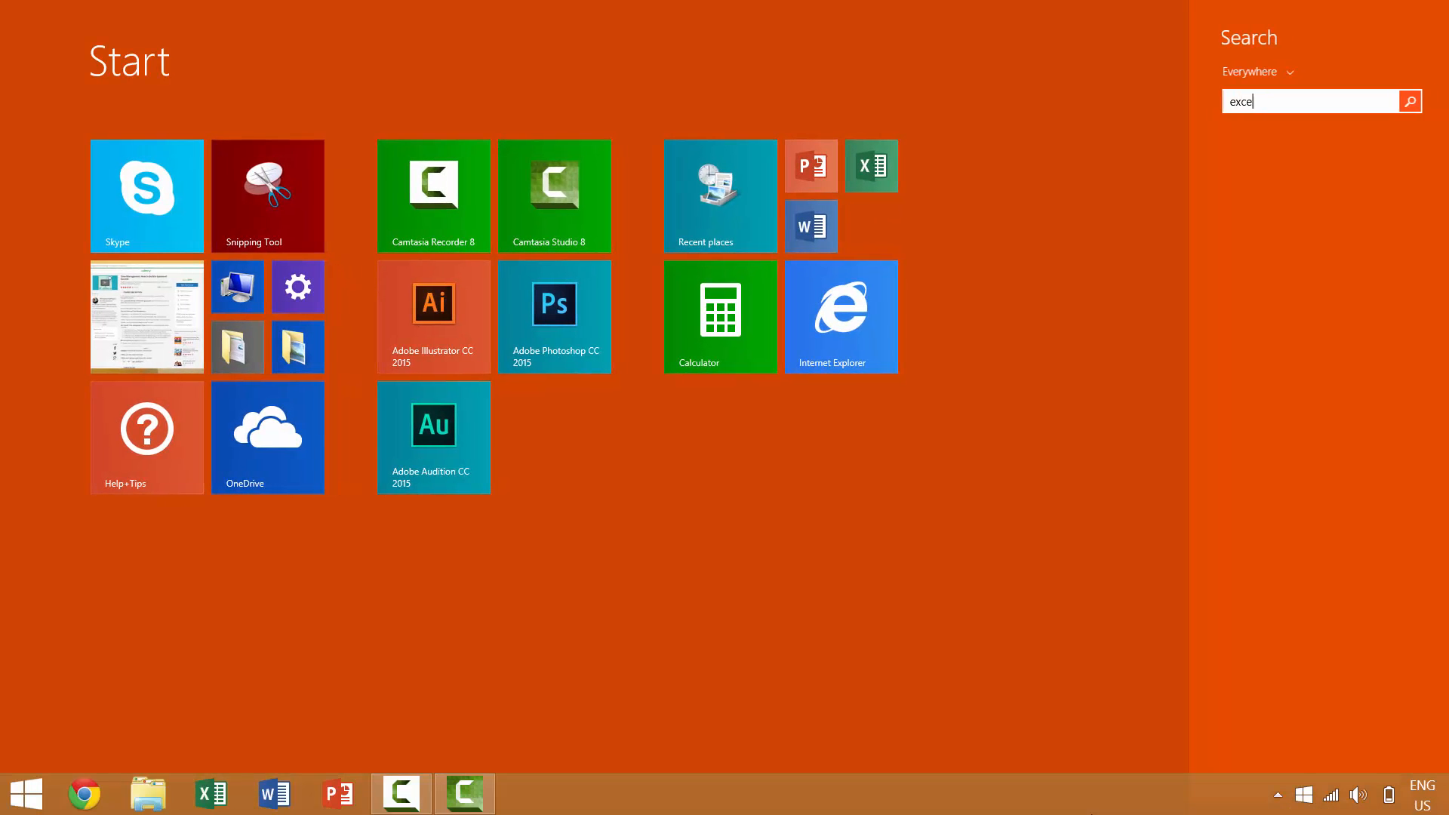
Step: Launch Excel from search and browse to open the E111 Customer Tracking Example workbook
left_click(869, 166)
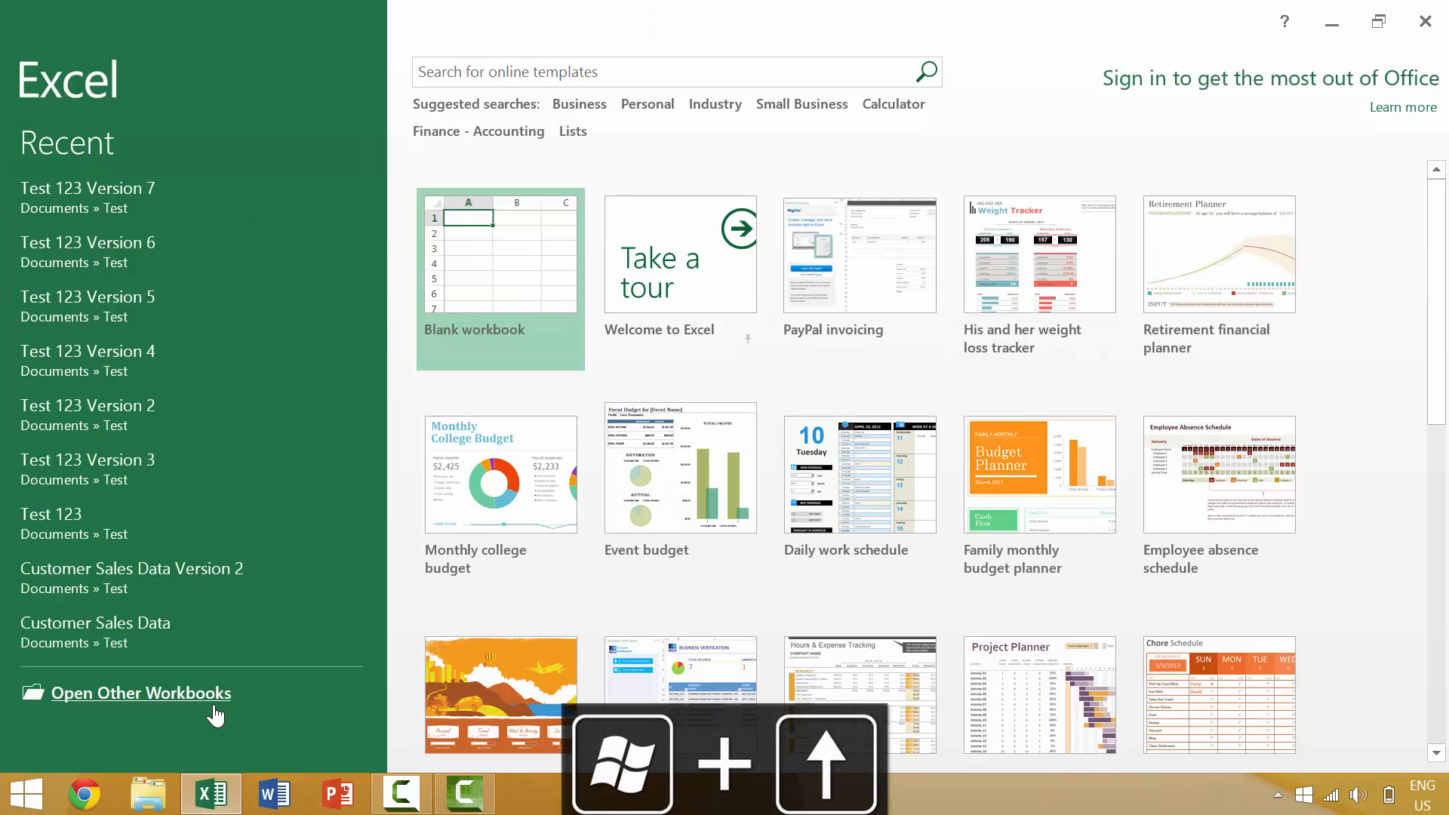
mouse_move(178, 455)
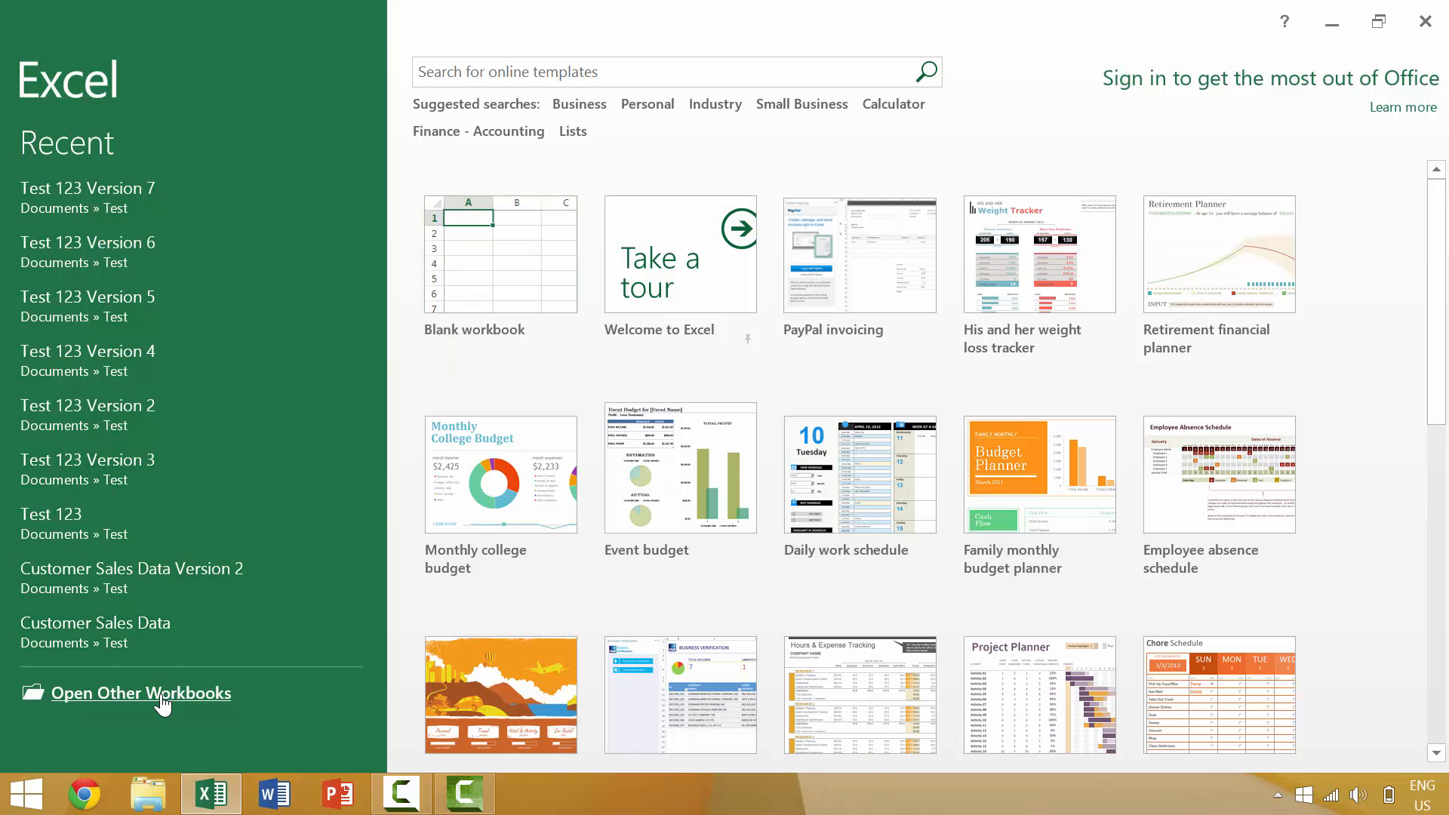
left_click(141, 693)
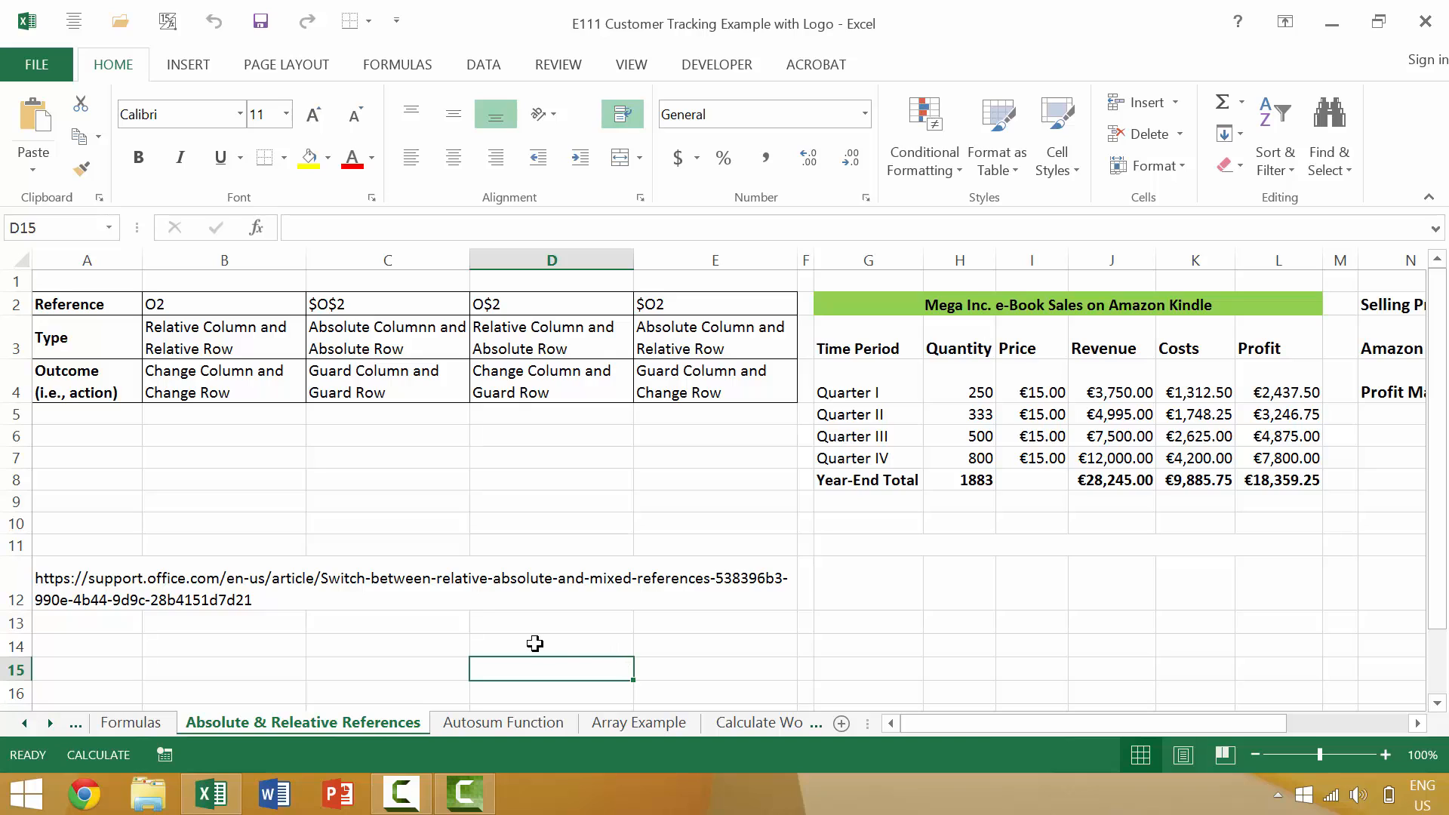
mouse_move(288, 736)
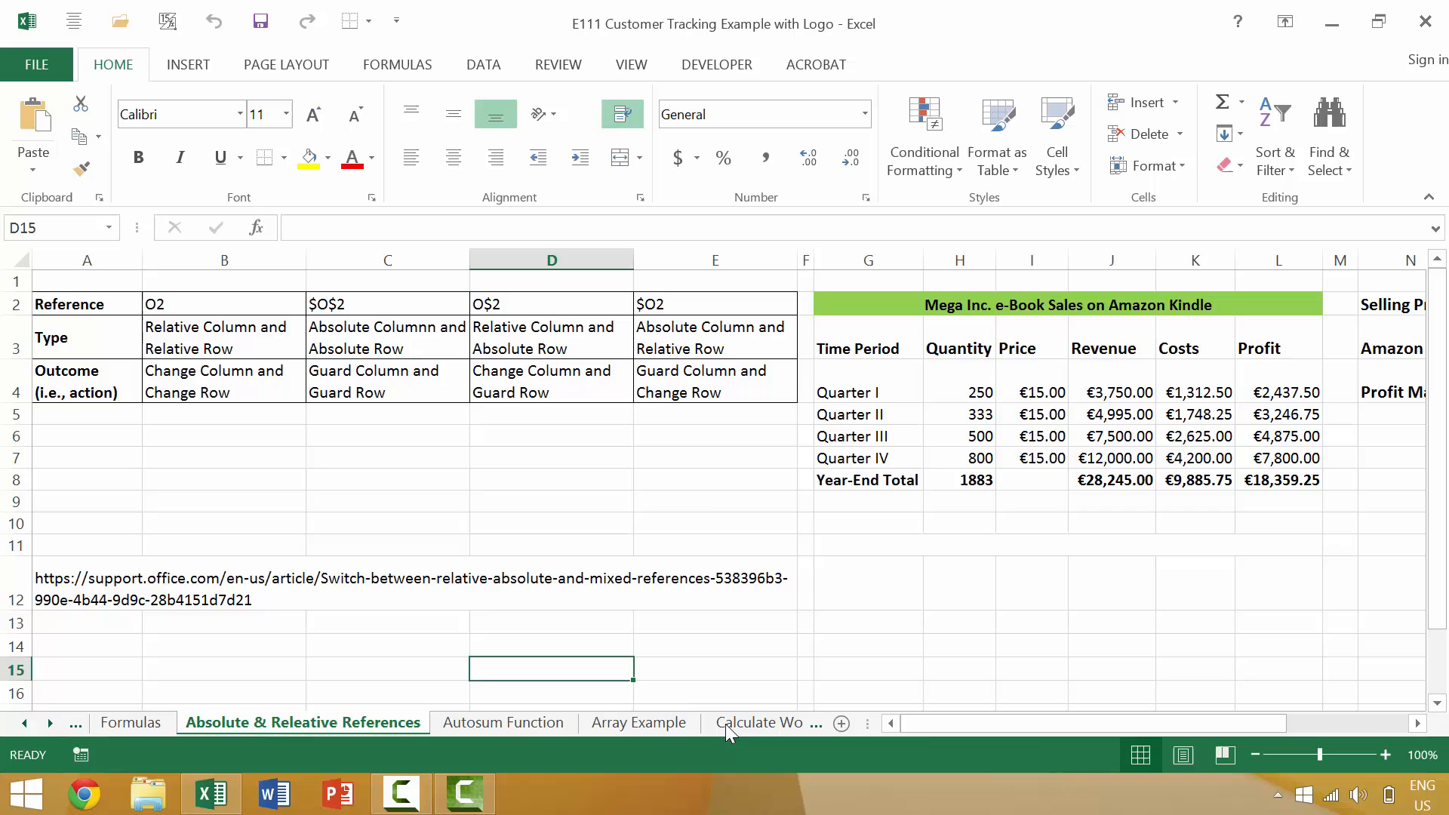
Step: Apply All Borders to the John S. Stock Portfolio table A2:D5 on the Array Example sheet
left_click(638, 723)
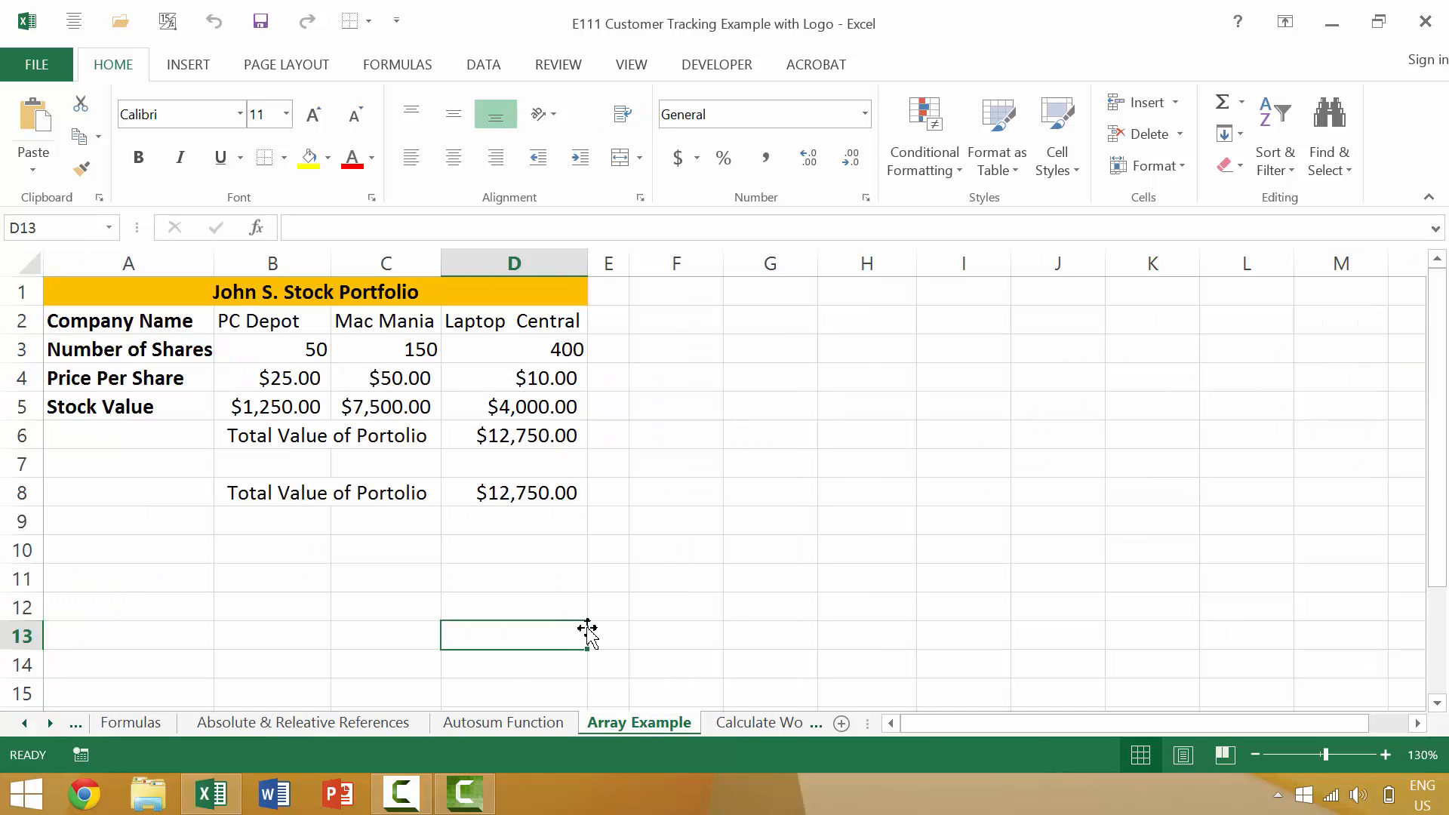
mouse_move(262, 180)
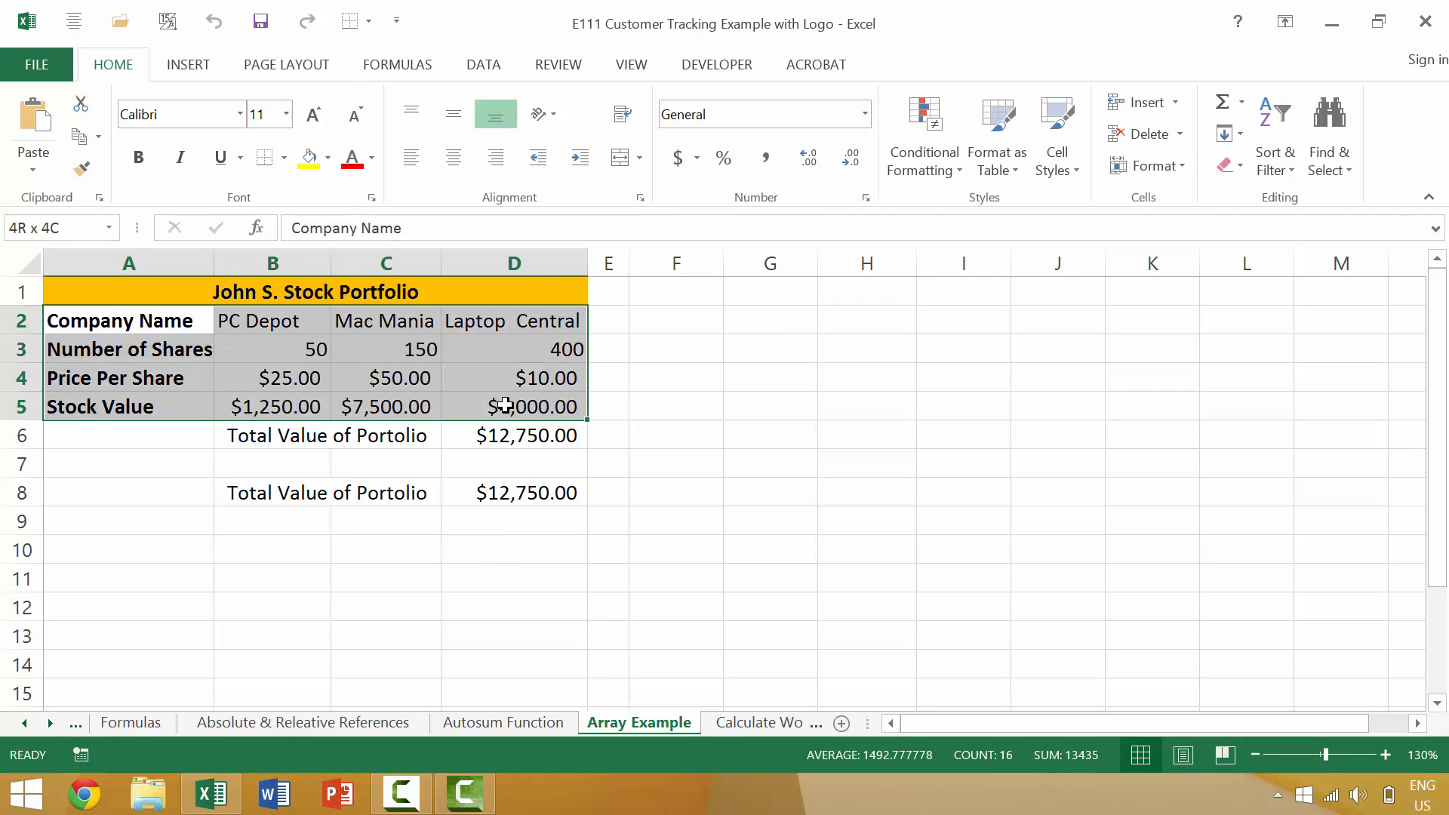
left_click(264, 157)
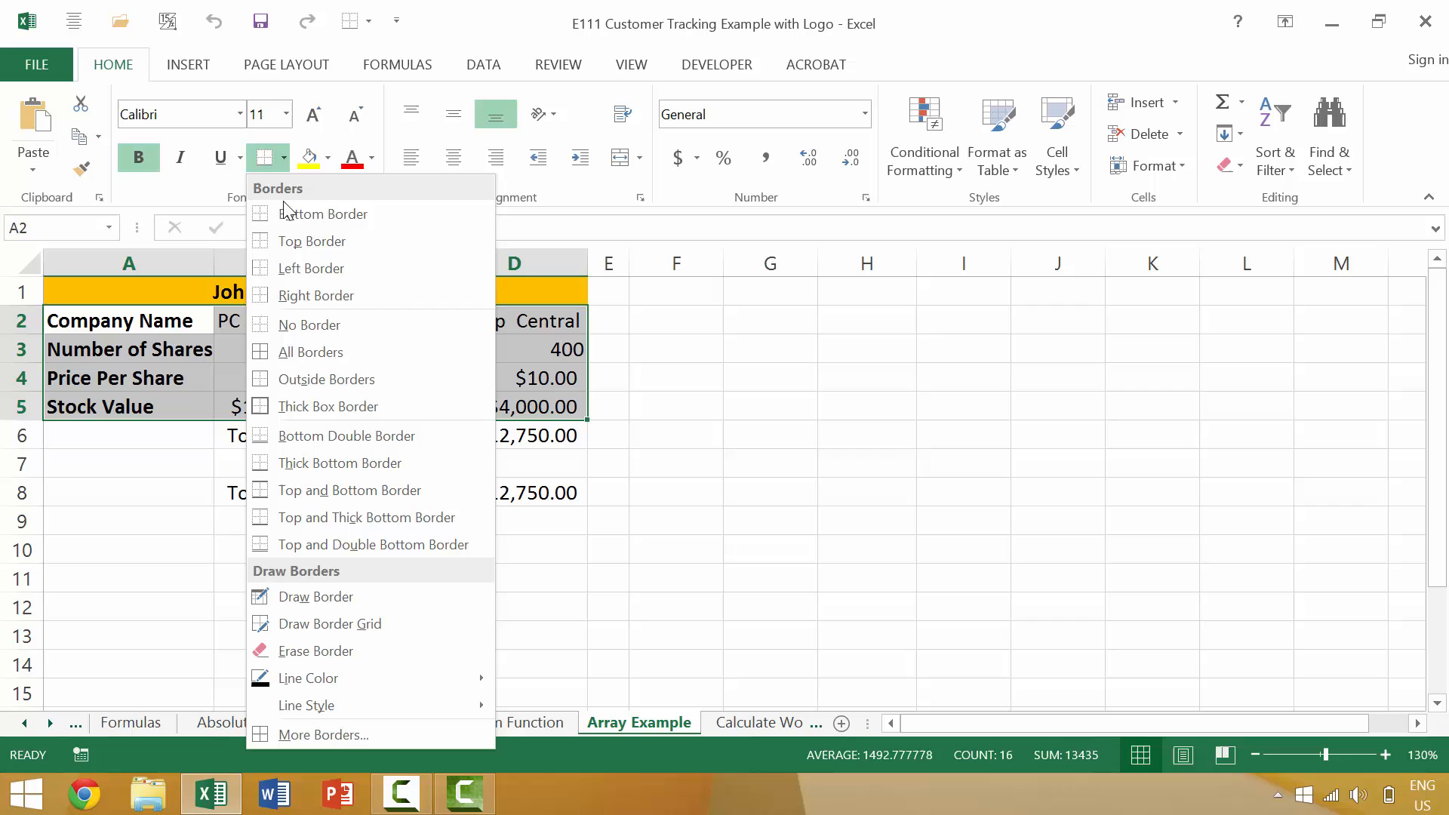
left_click(676, 378)
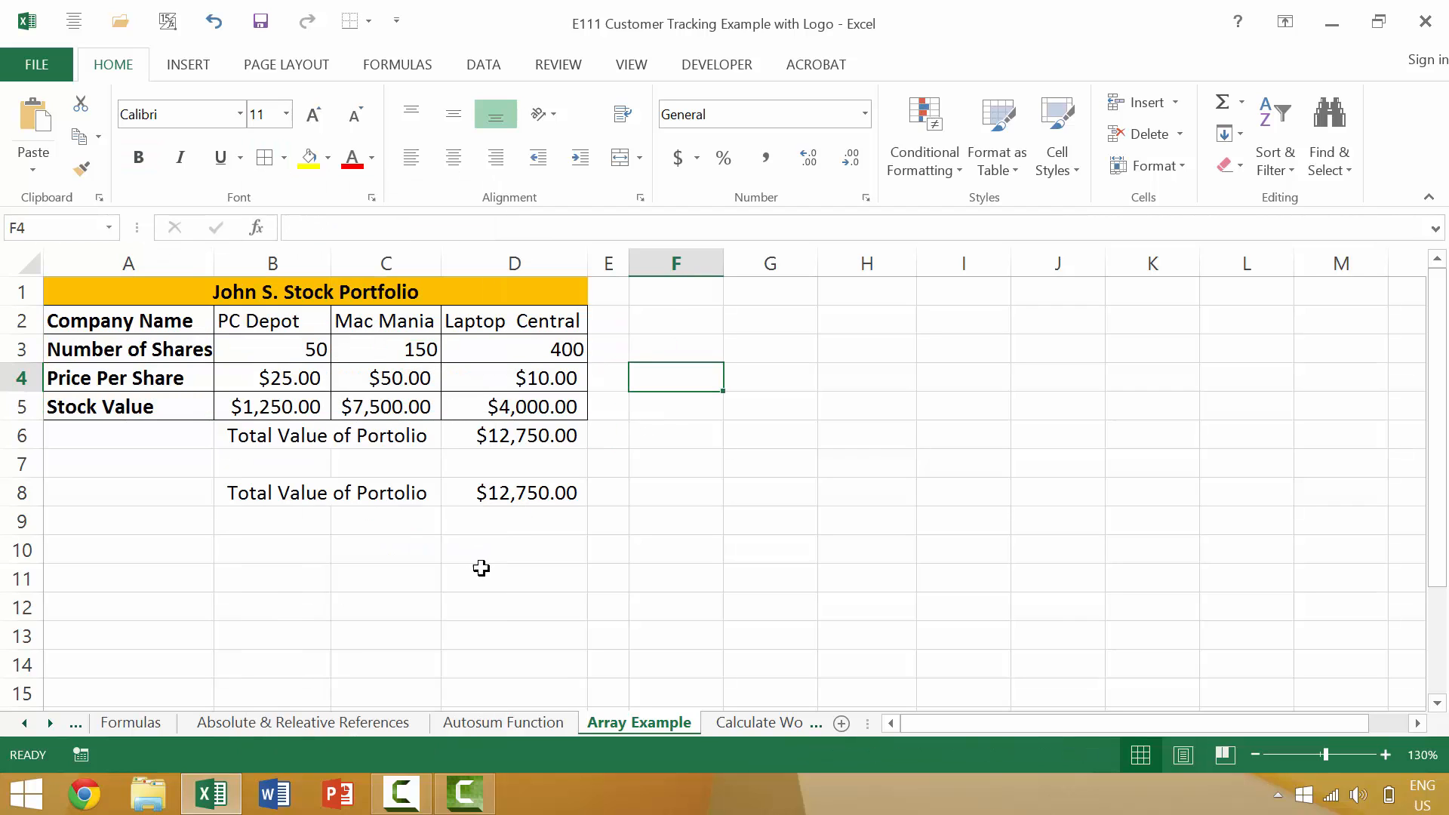
mouse_move(328, 614)
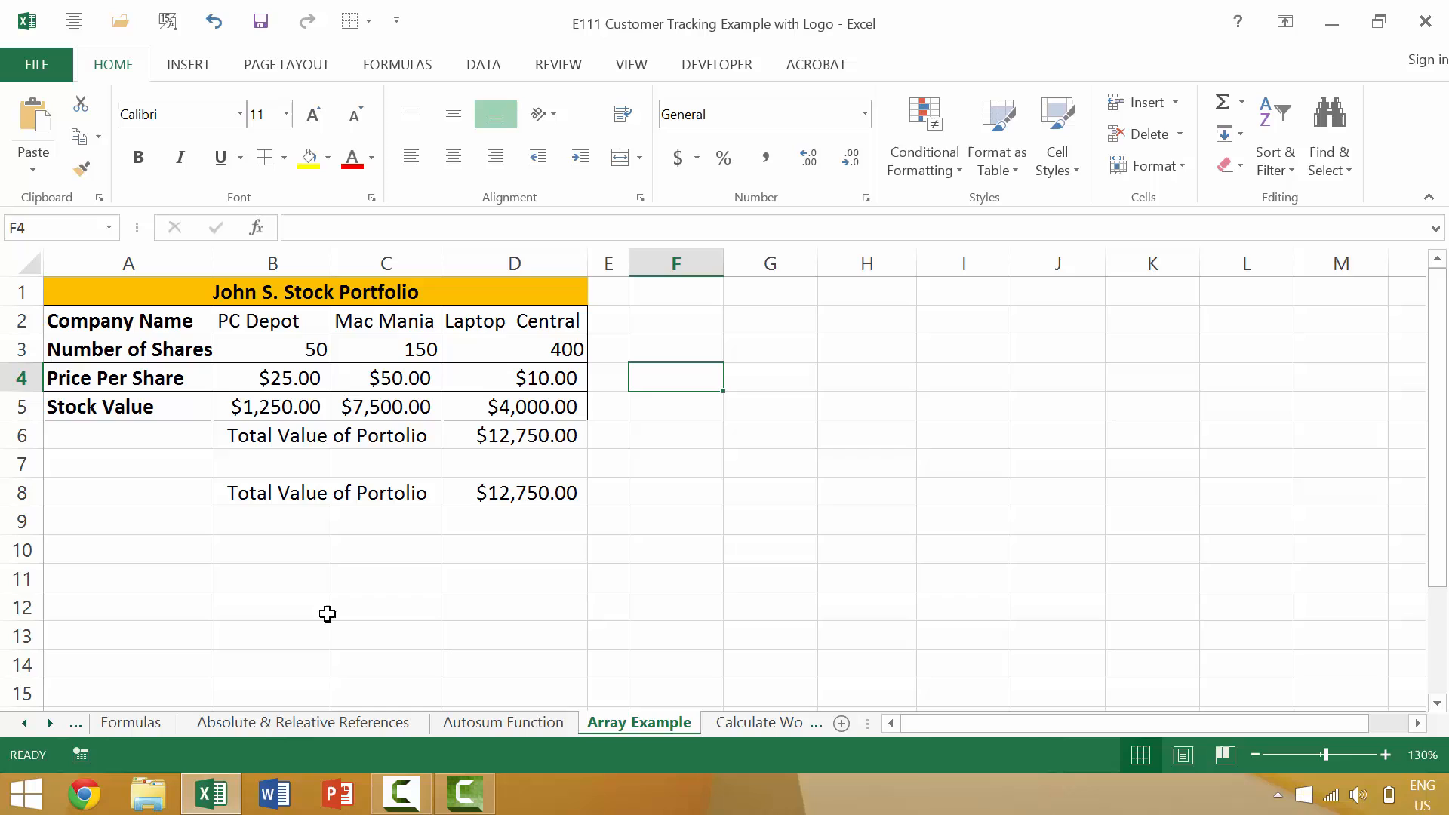
Step: Bring up the print preview with Ctrl+P for the Kyocera FS-C8520MFP KX printer
key("ctrl+p")
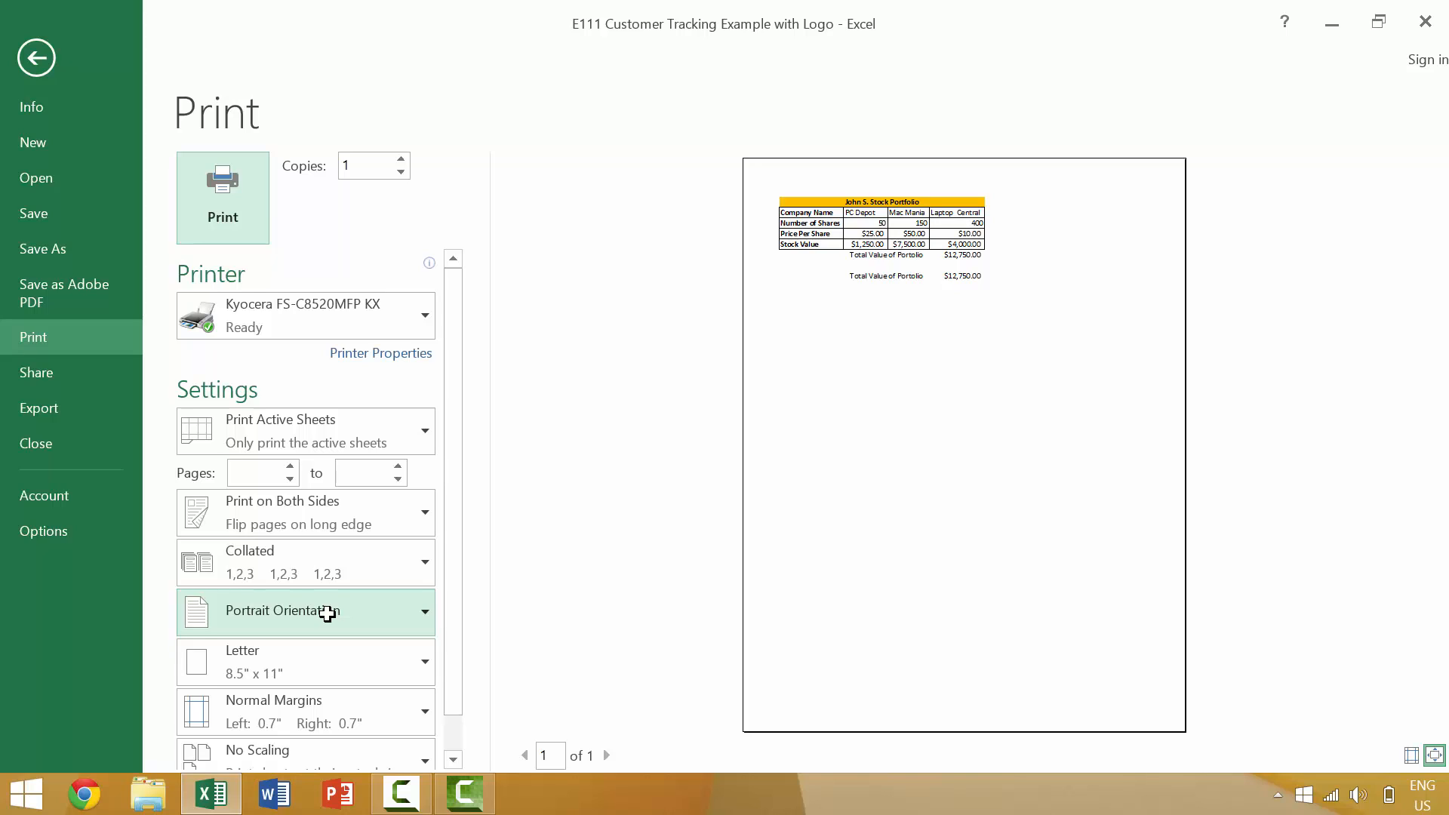
mouse_move(364, 166)
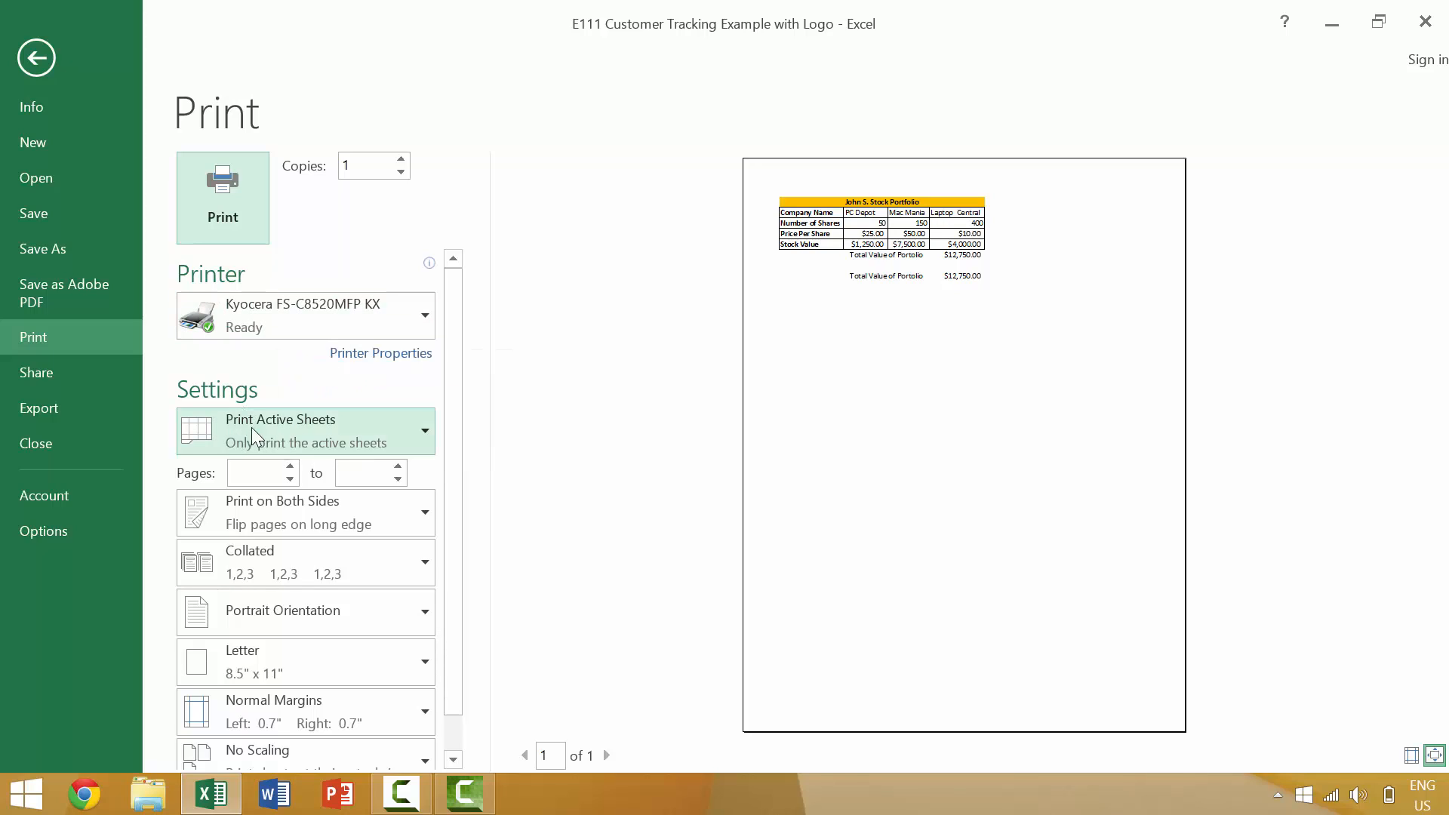
mouse_move(266, 444)
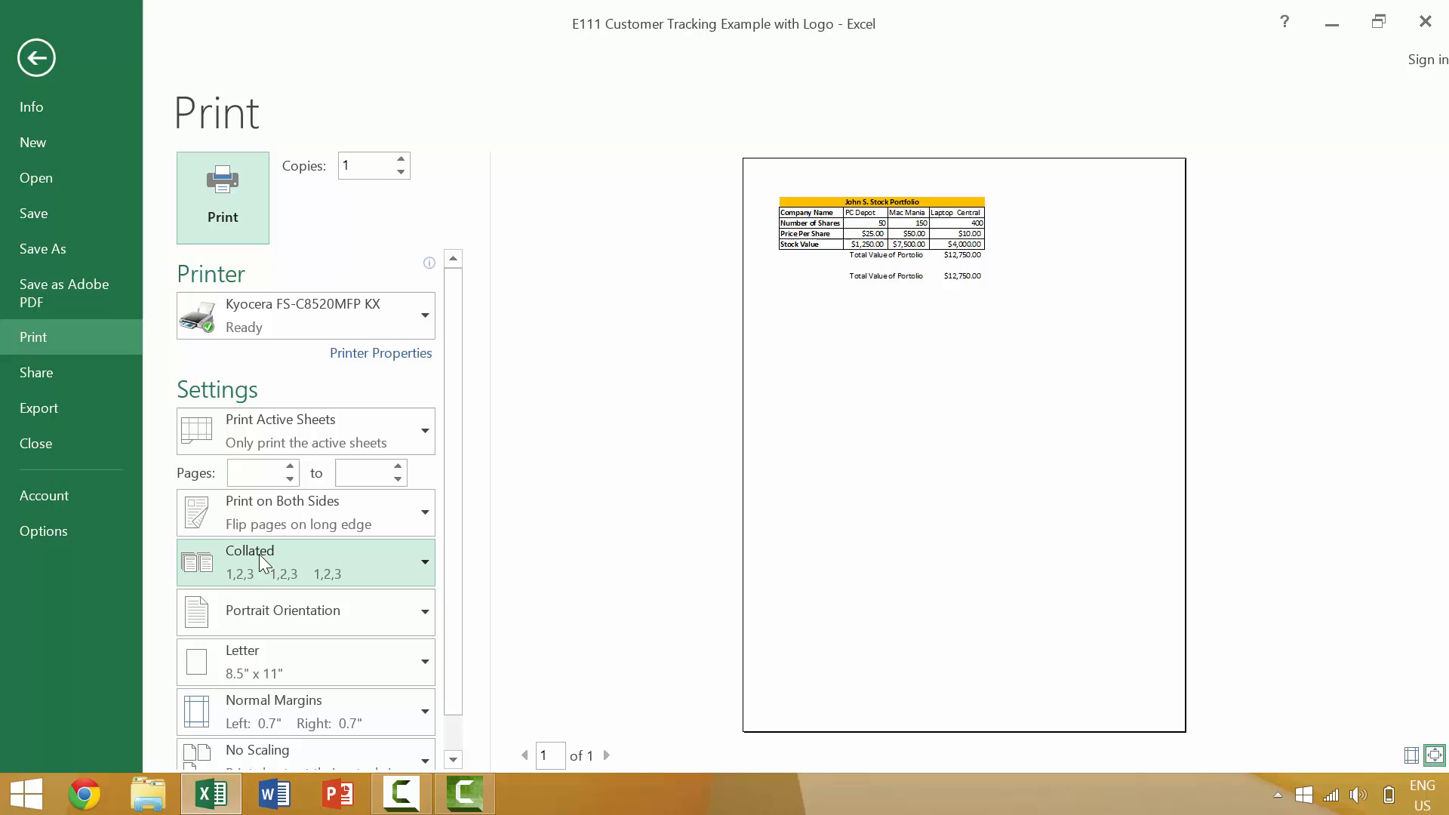
mouse_move(308, 618)
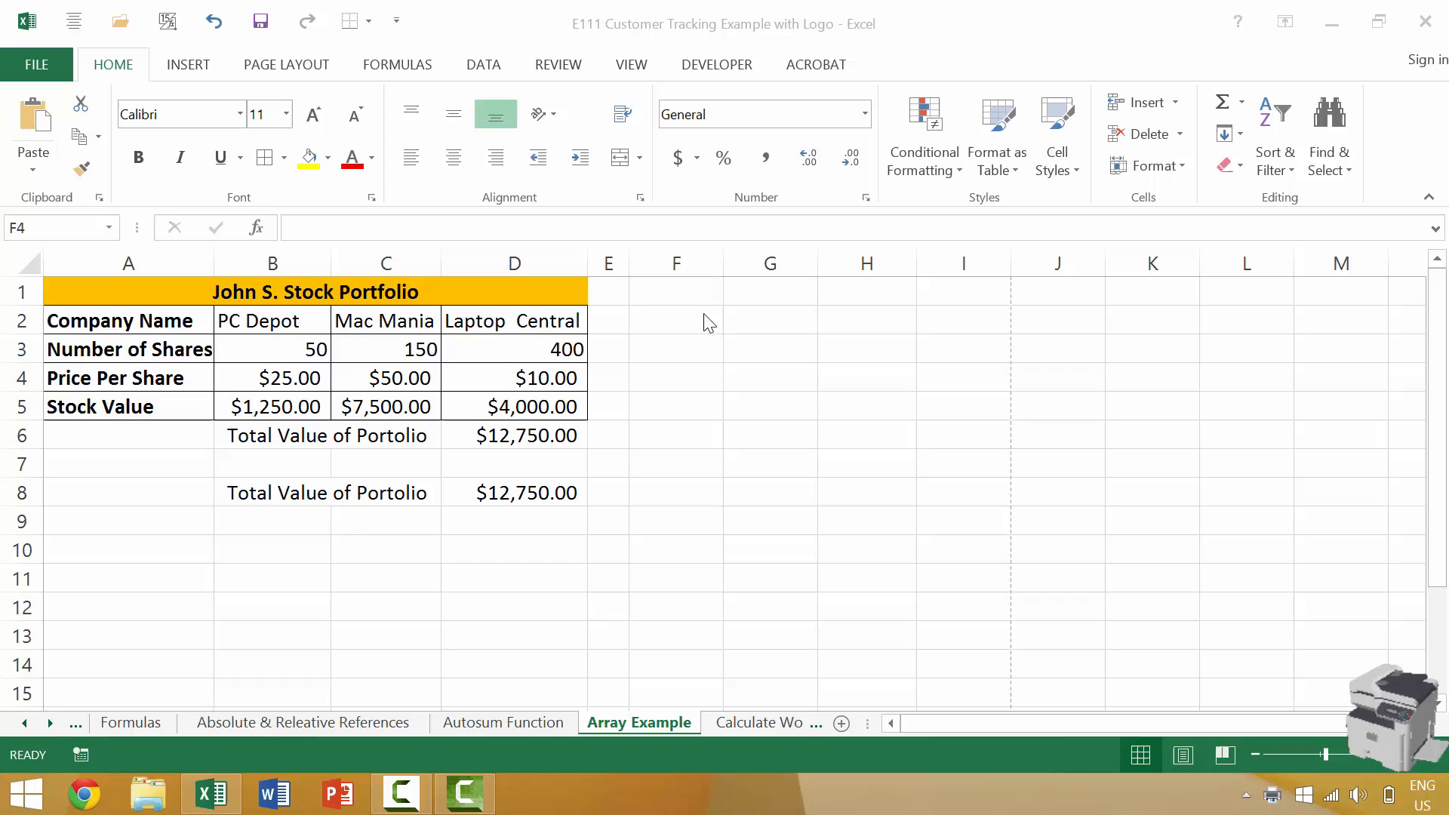
Step: Exit the Kyocera status monitor window covering the worksheet
right_click(1377, 716)
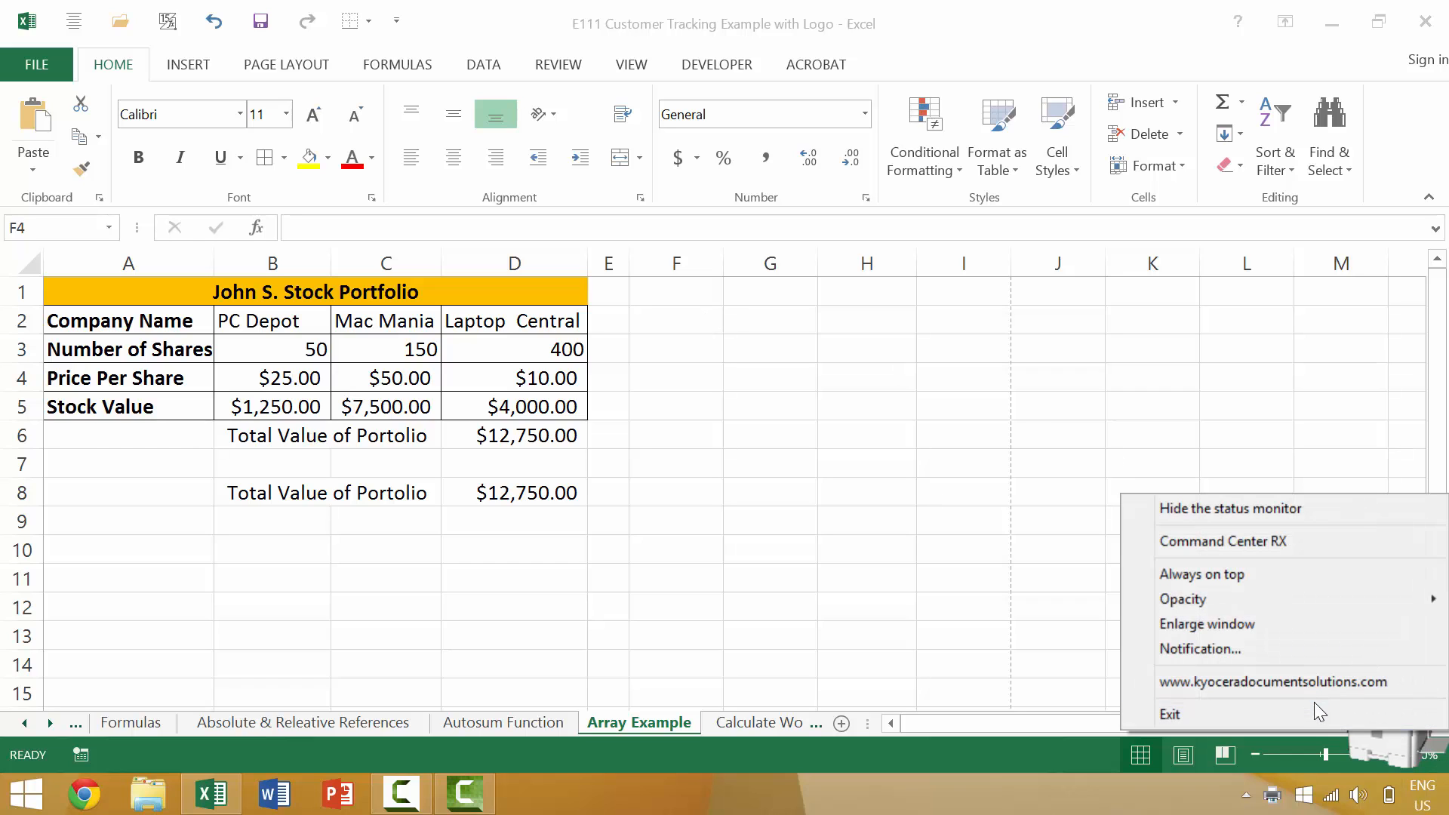
left_click(676, 377)
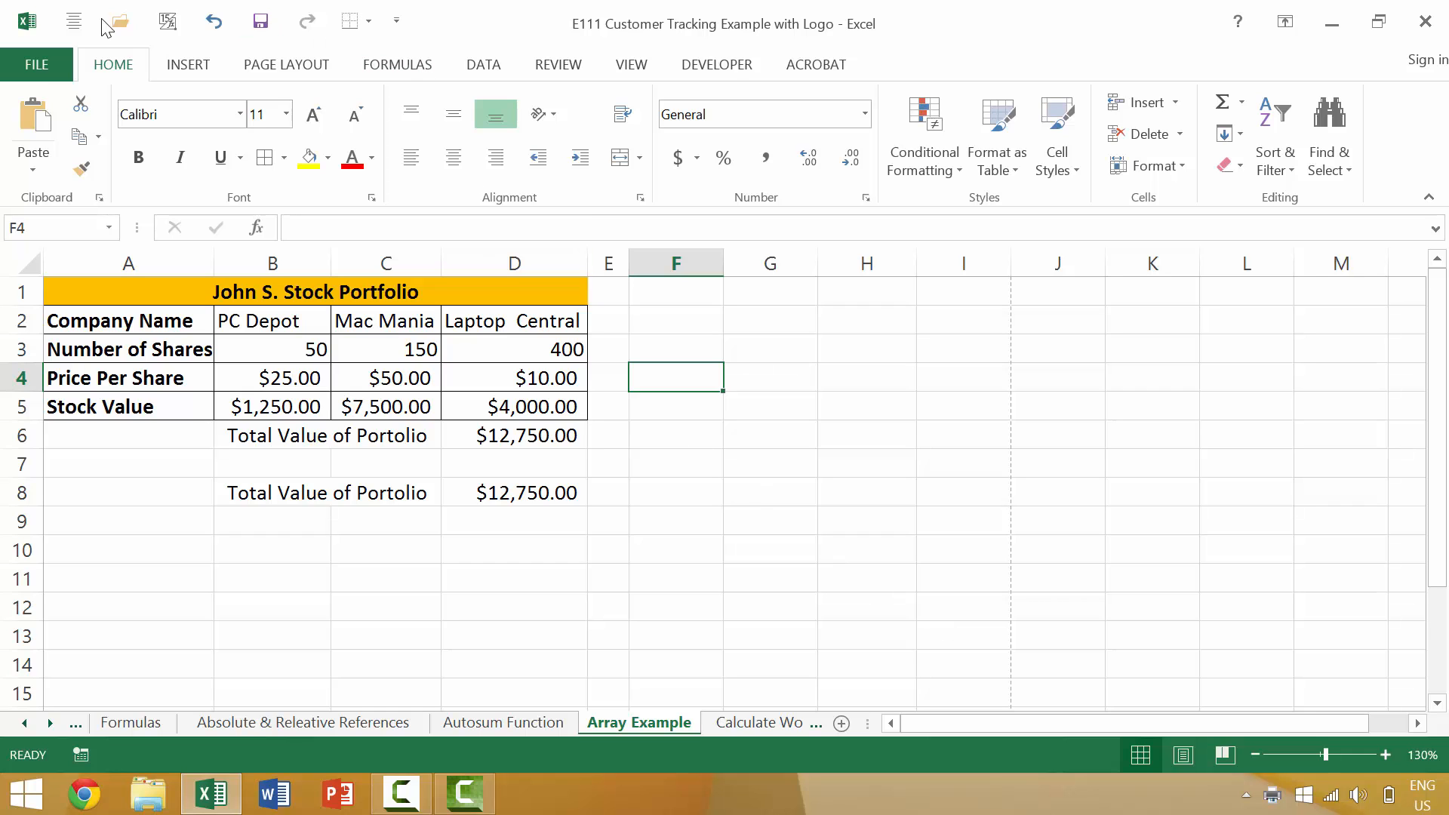
Step: Reach the Print backstage view from the File menu to choose the printer
left_click(36, 65)
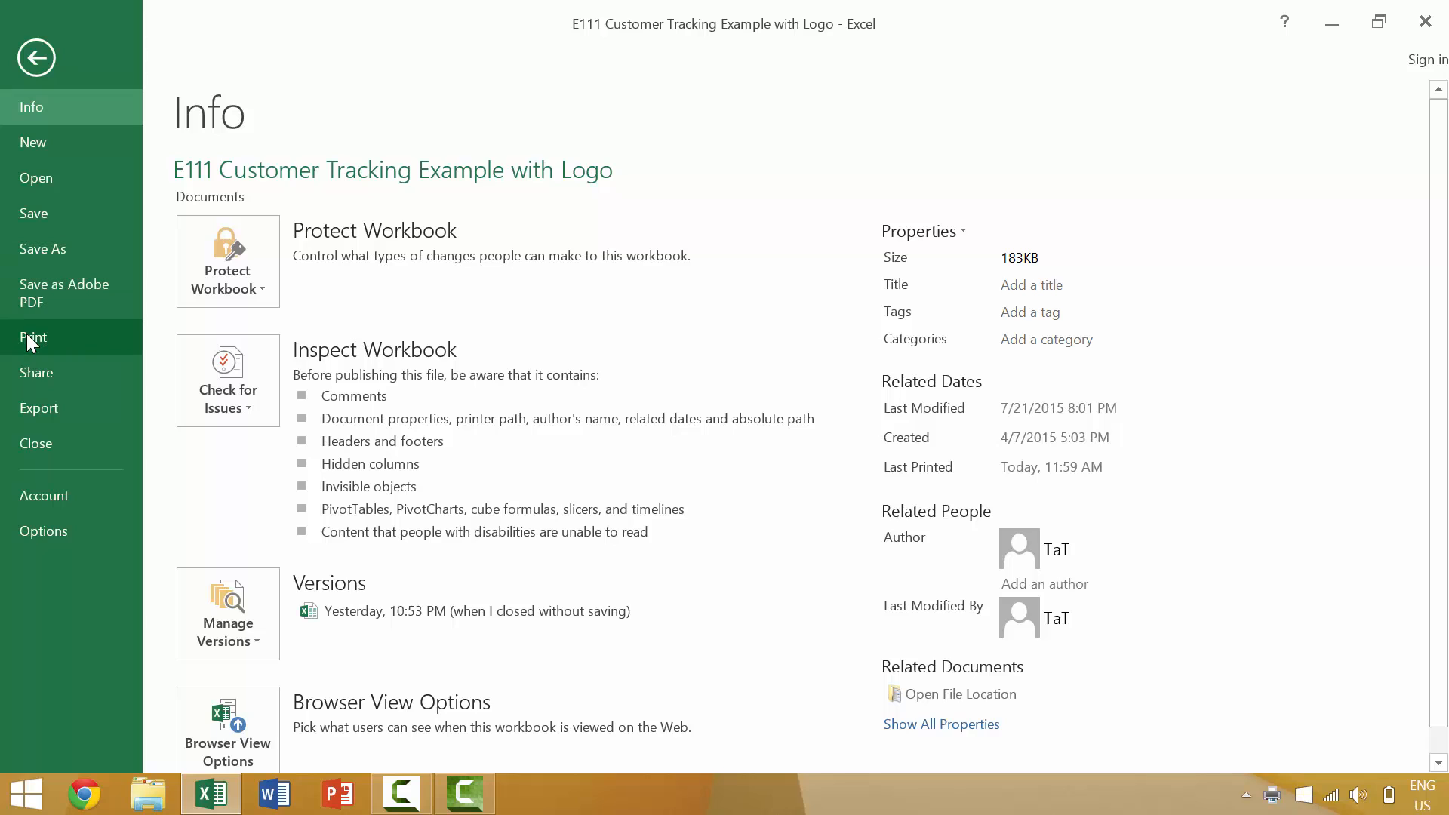
left_click(33, 337)
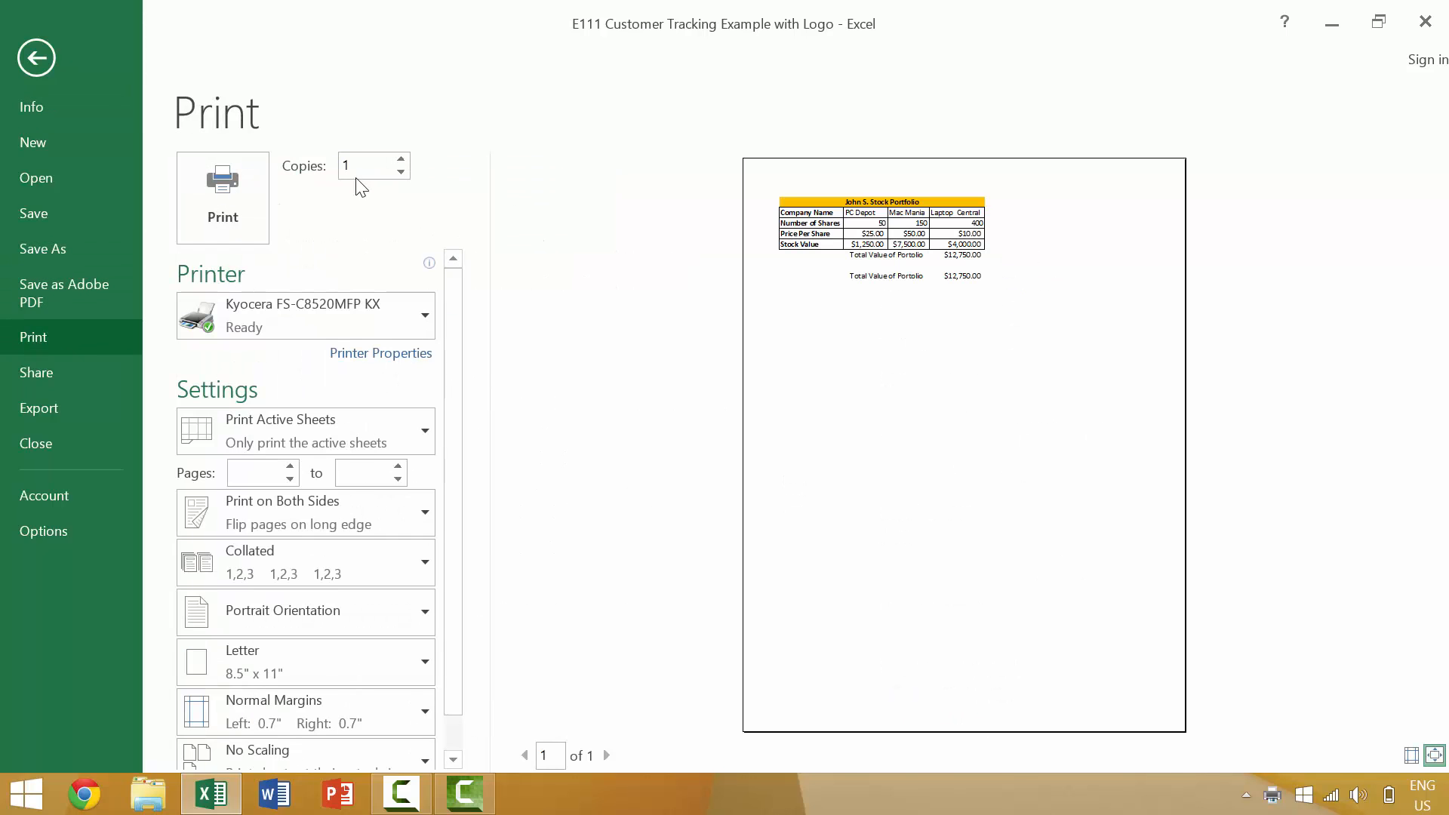
mouse_move(335, 240)
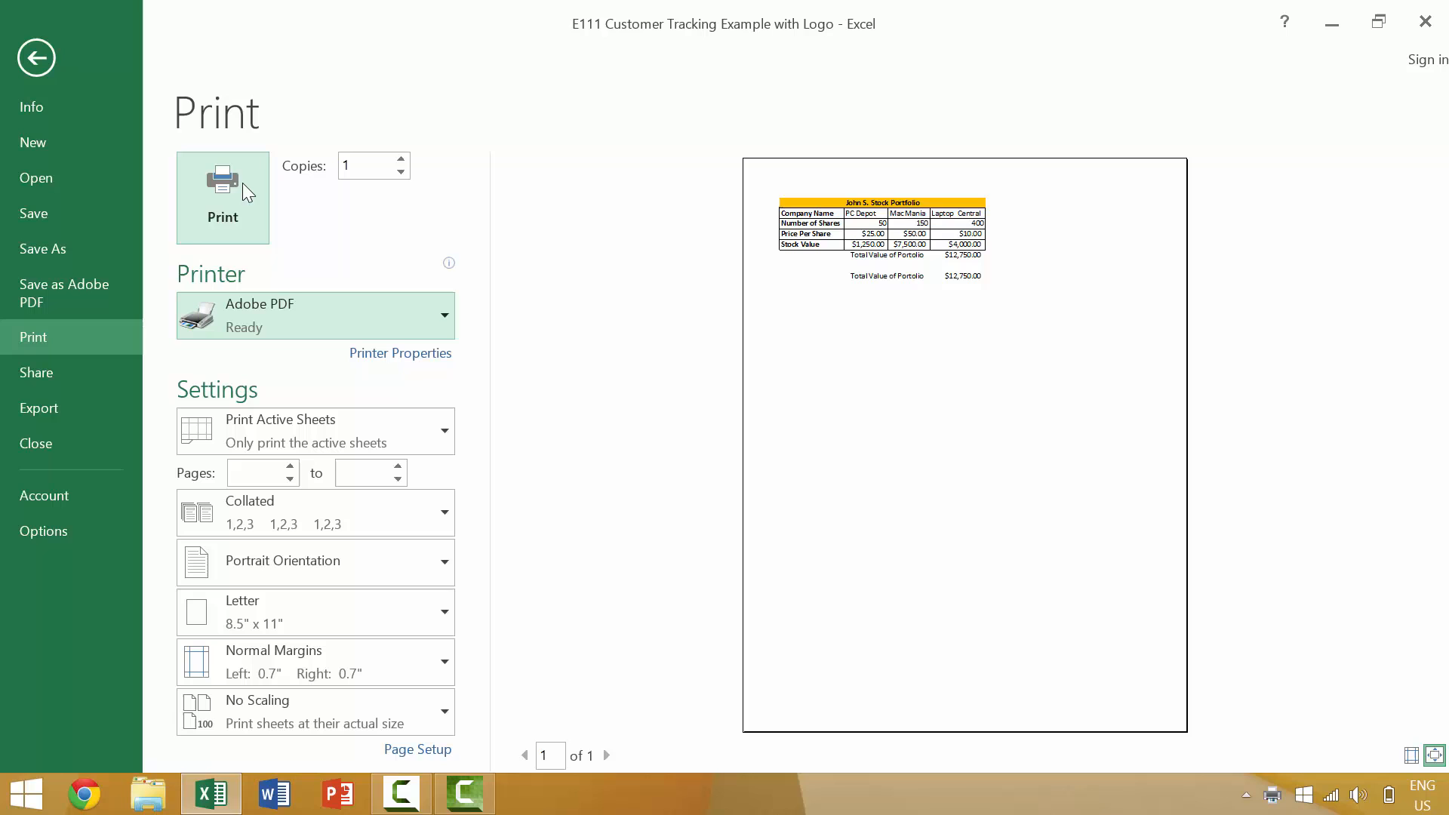
Step: Print one copy to Adobe PDF, saving under the workbook's name, then send the sheet again
left_click(222, 184)
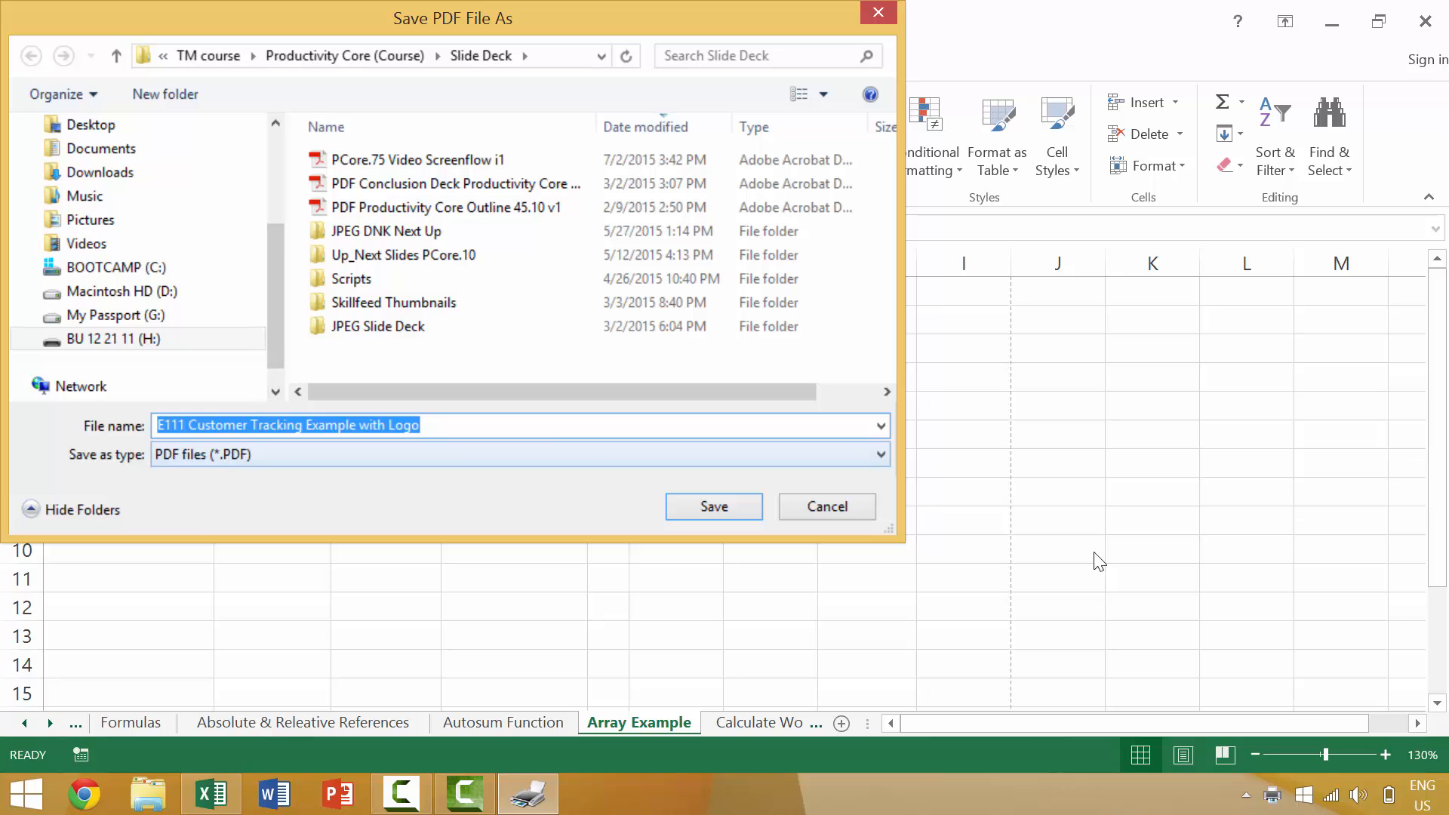
left_click(713, 508)
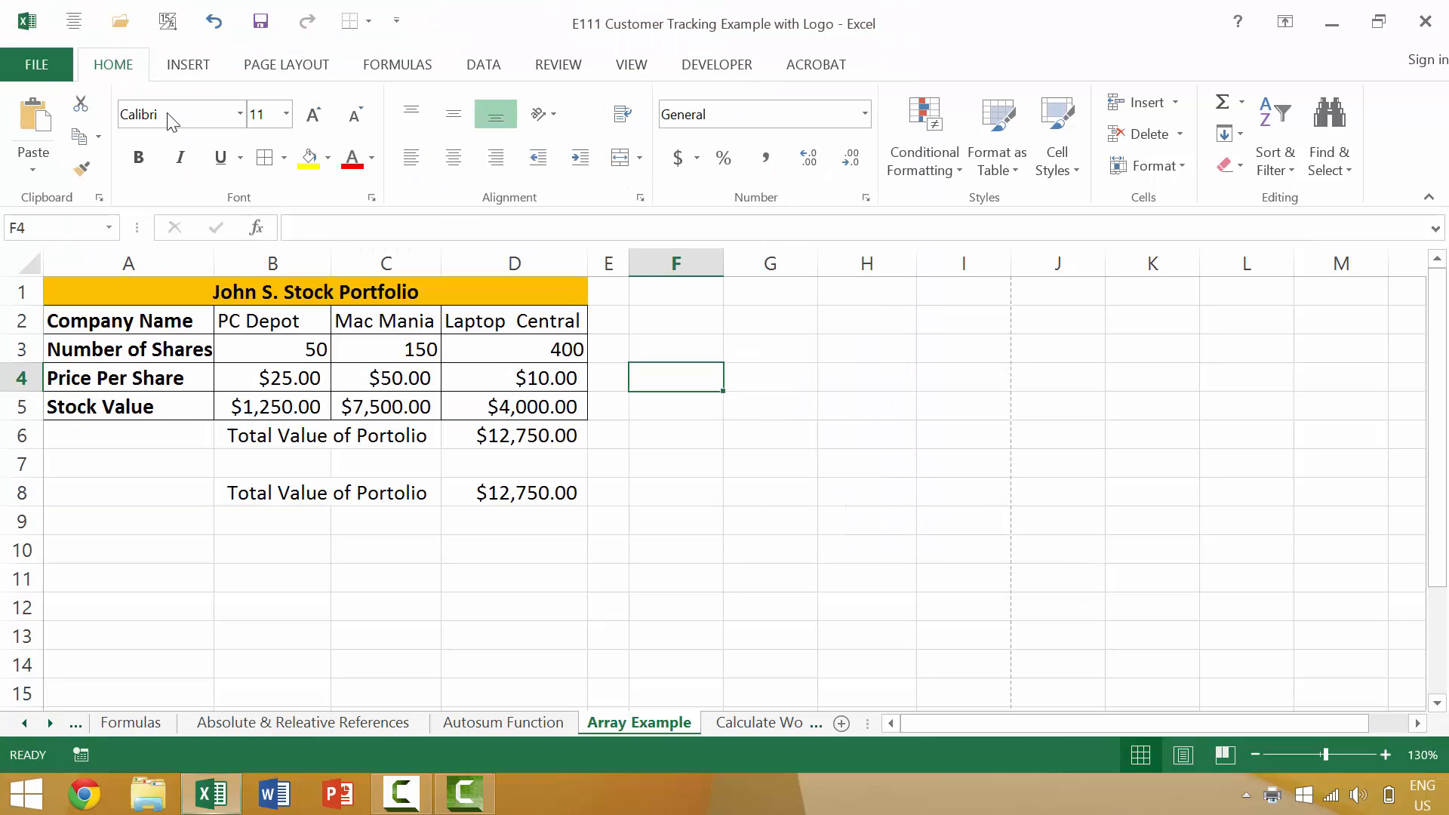
left_click(37, 63)
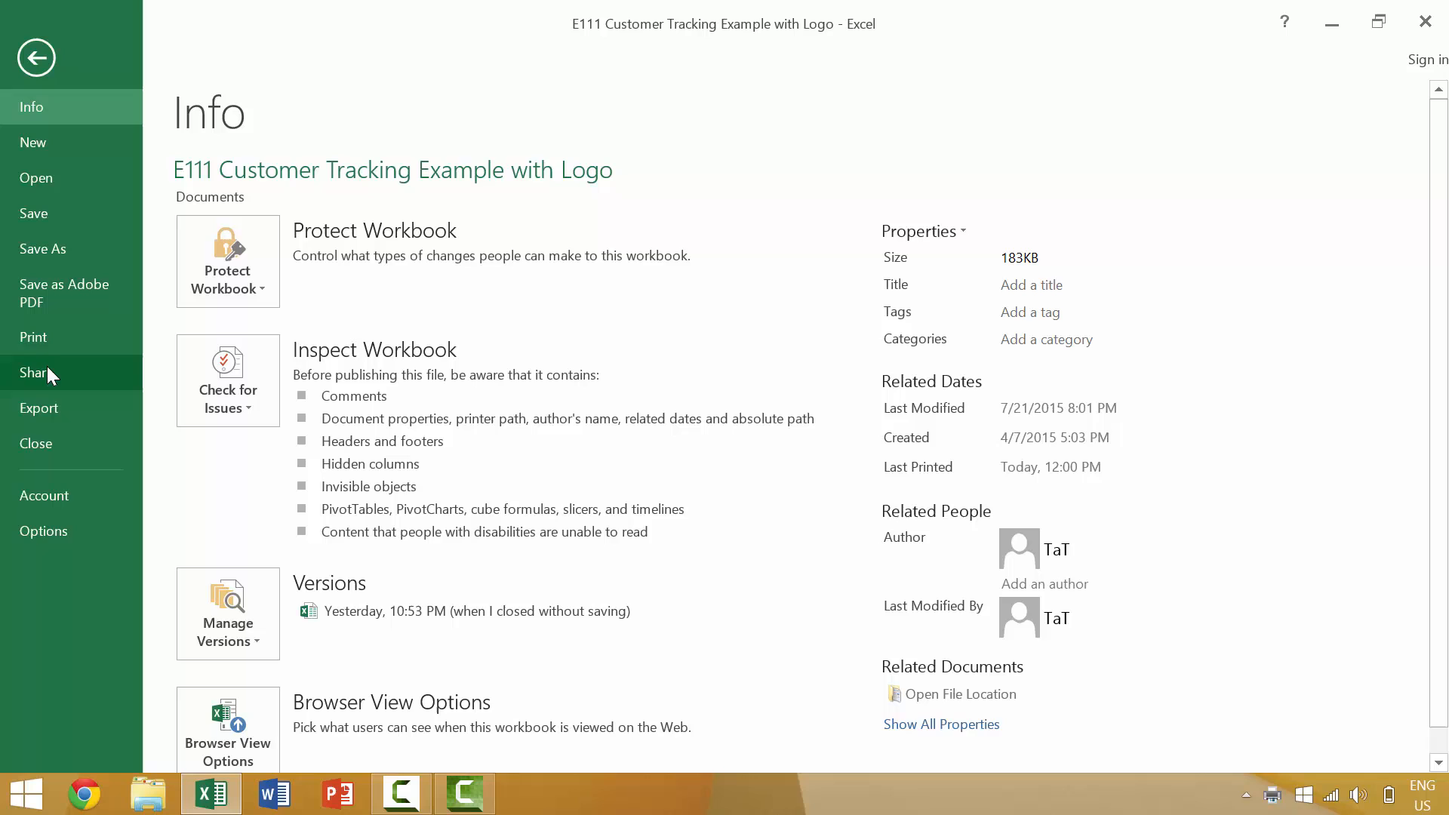
left_click(31, 336)
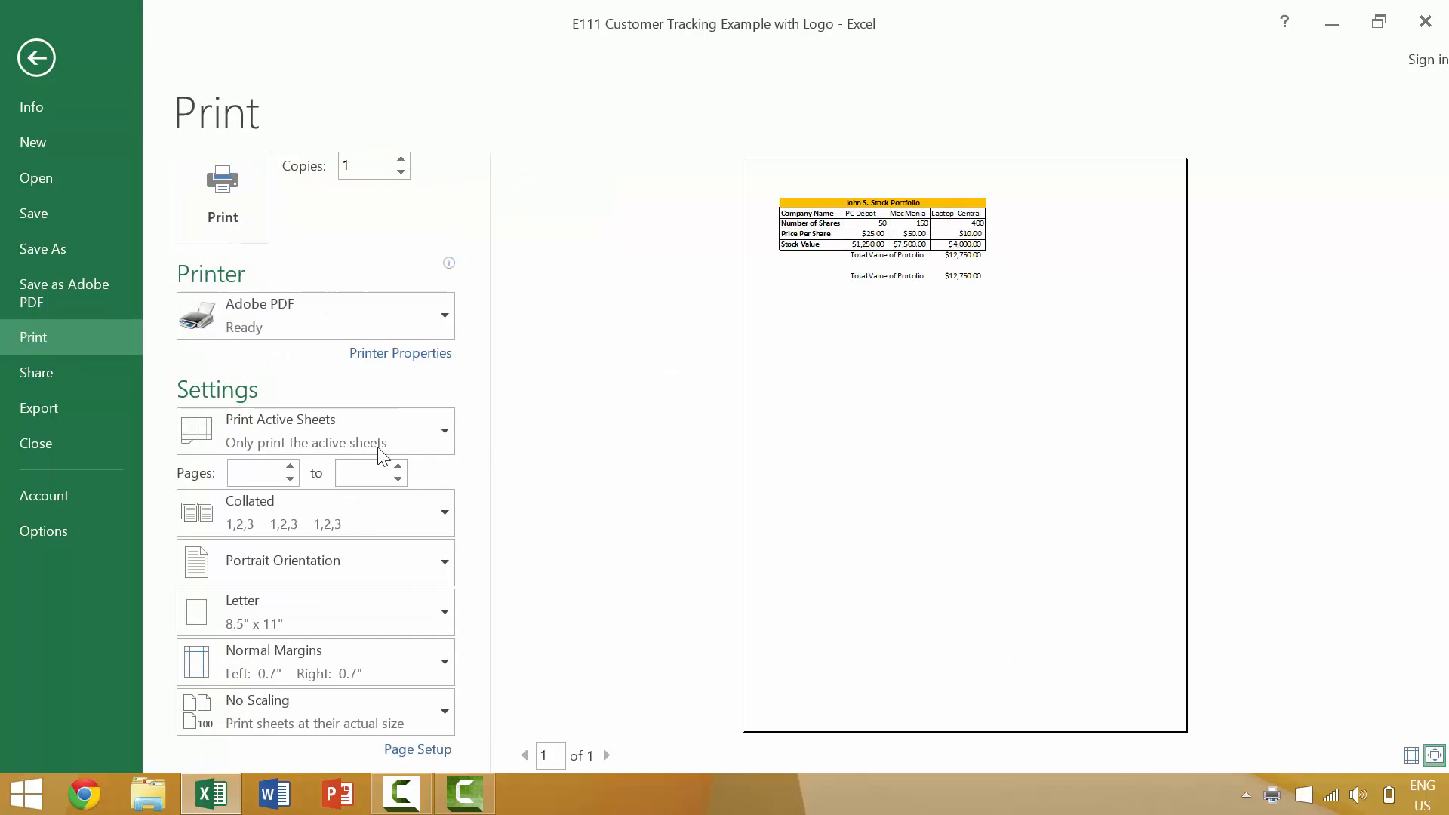
mouse_move(314, 314)
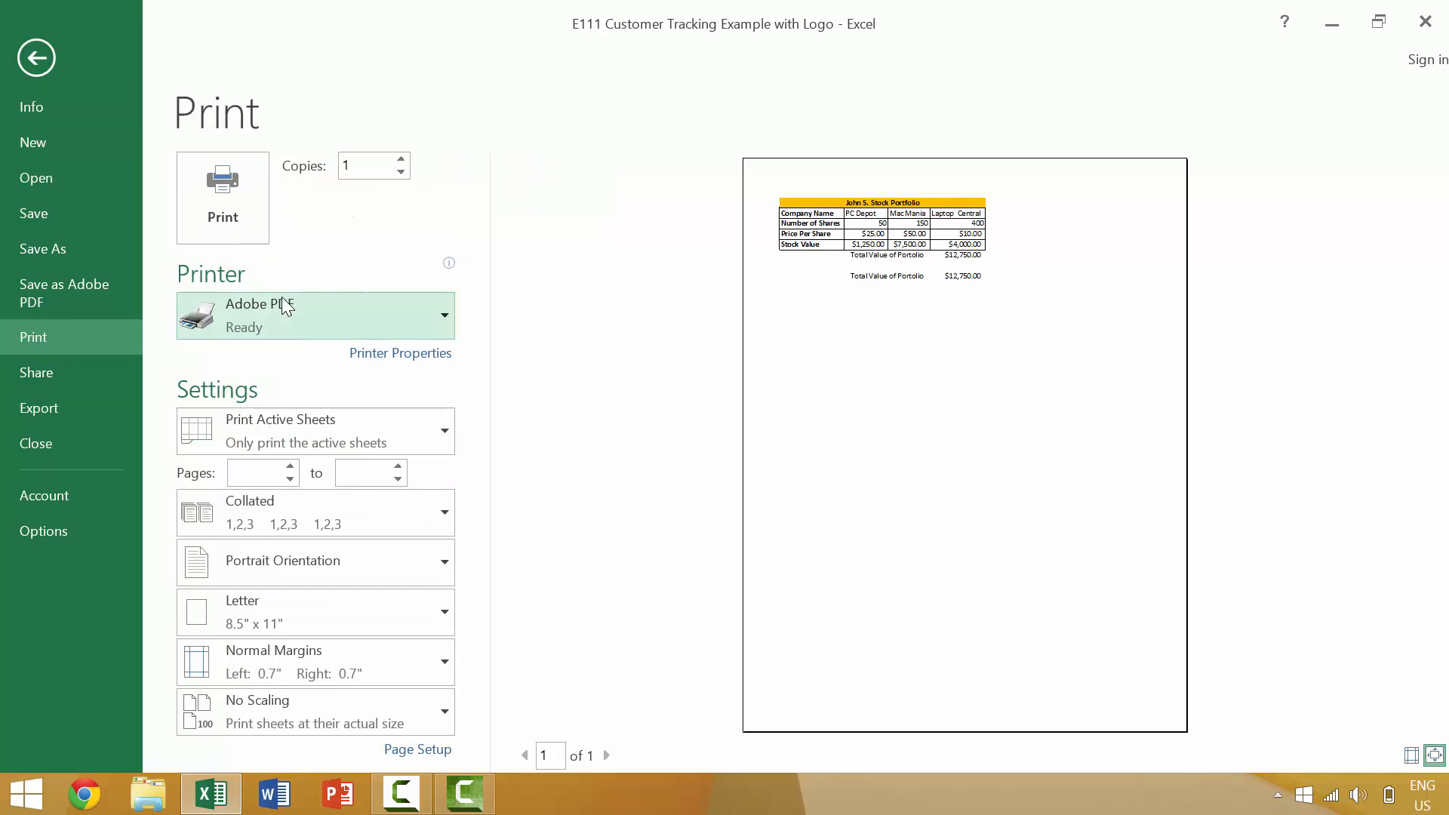
mouse_move(223, 196)
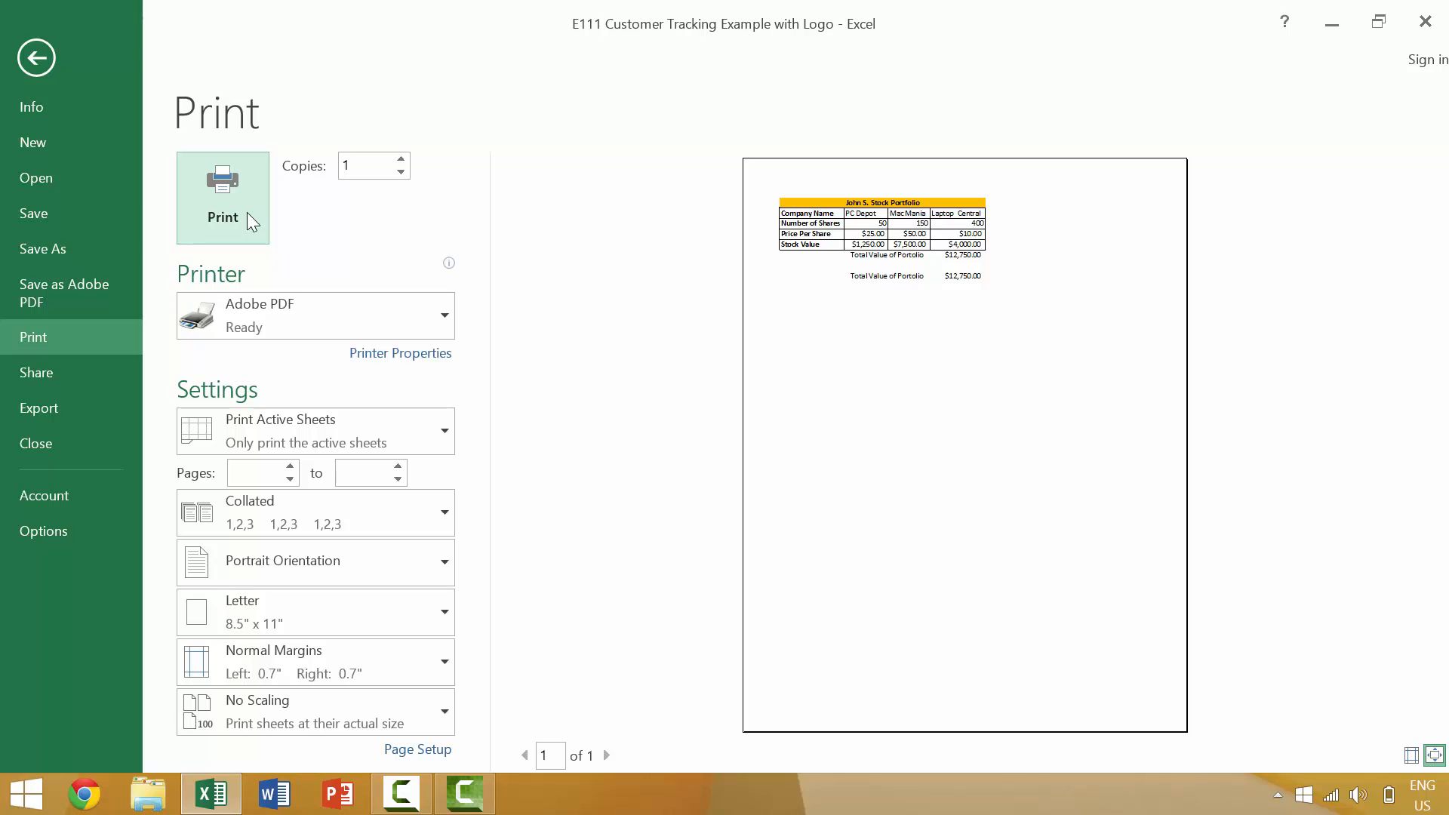
left_click(35, 57)
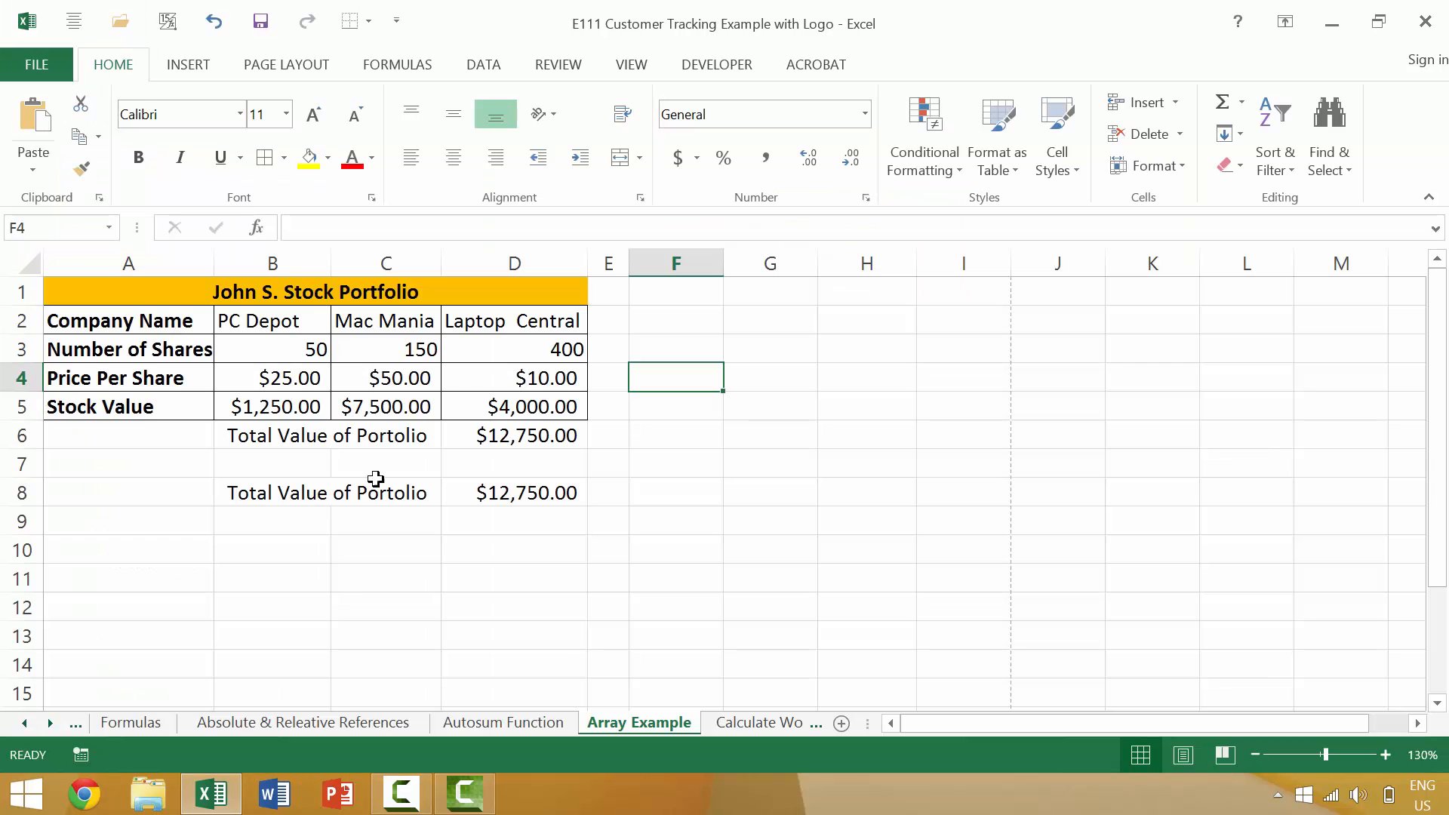
mouse_move(512, 636)
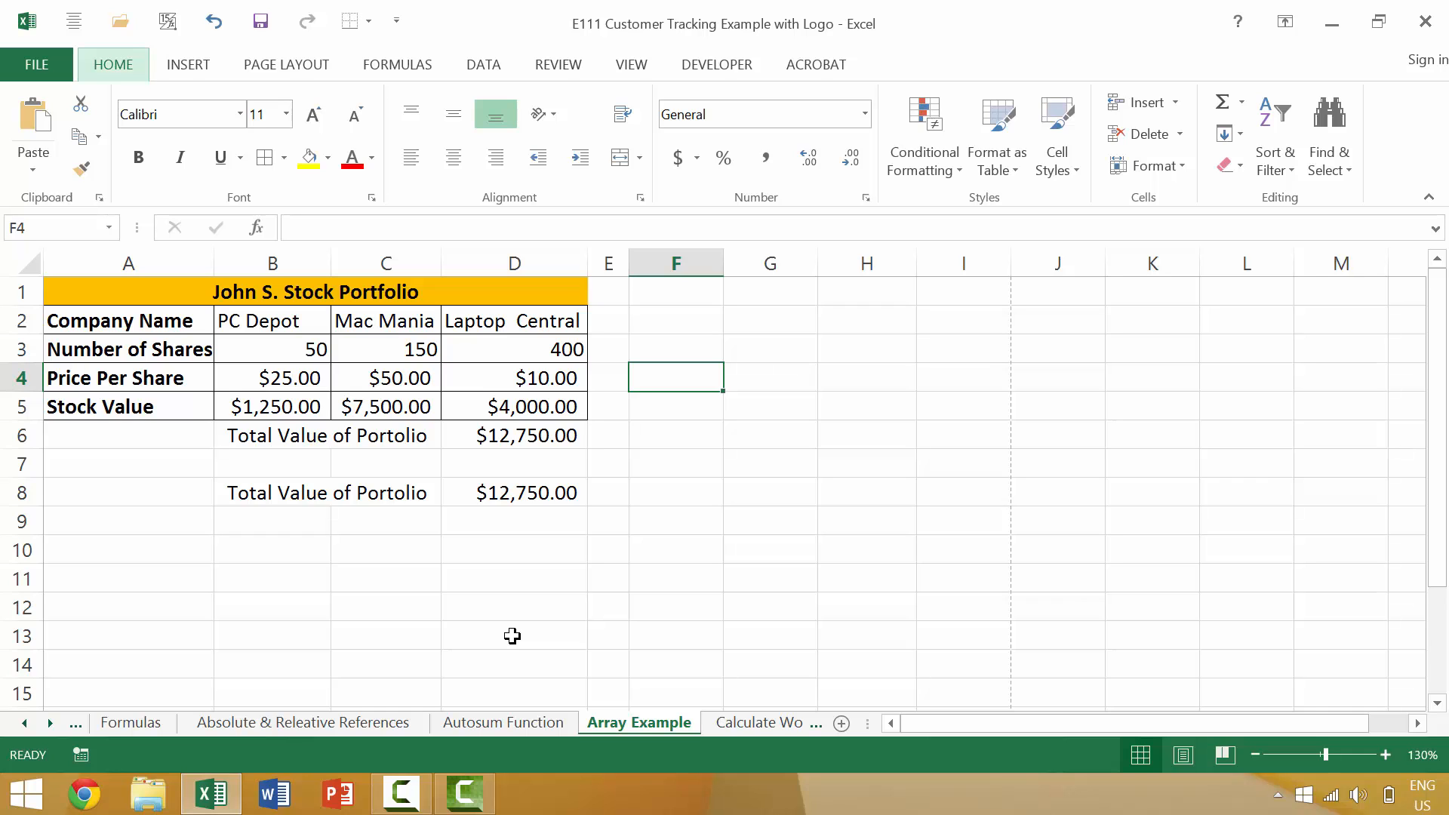
Step: Set Copies to 2 in the Print view and print the sheet to Adobe PDF
left_click(36, 63)
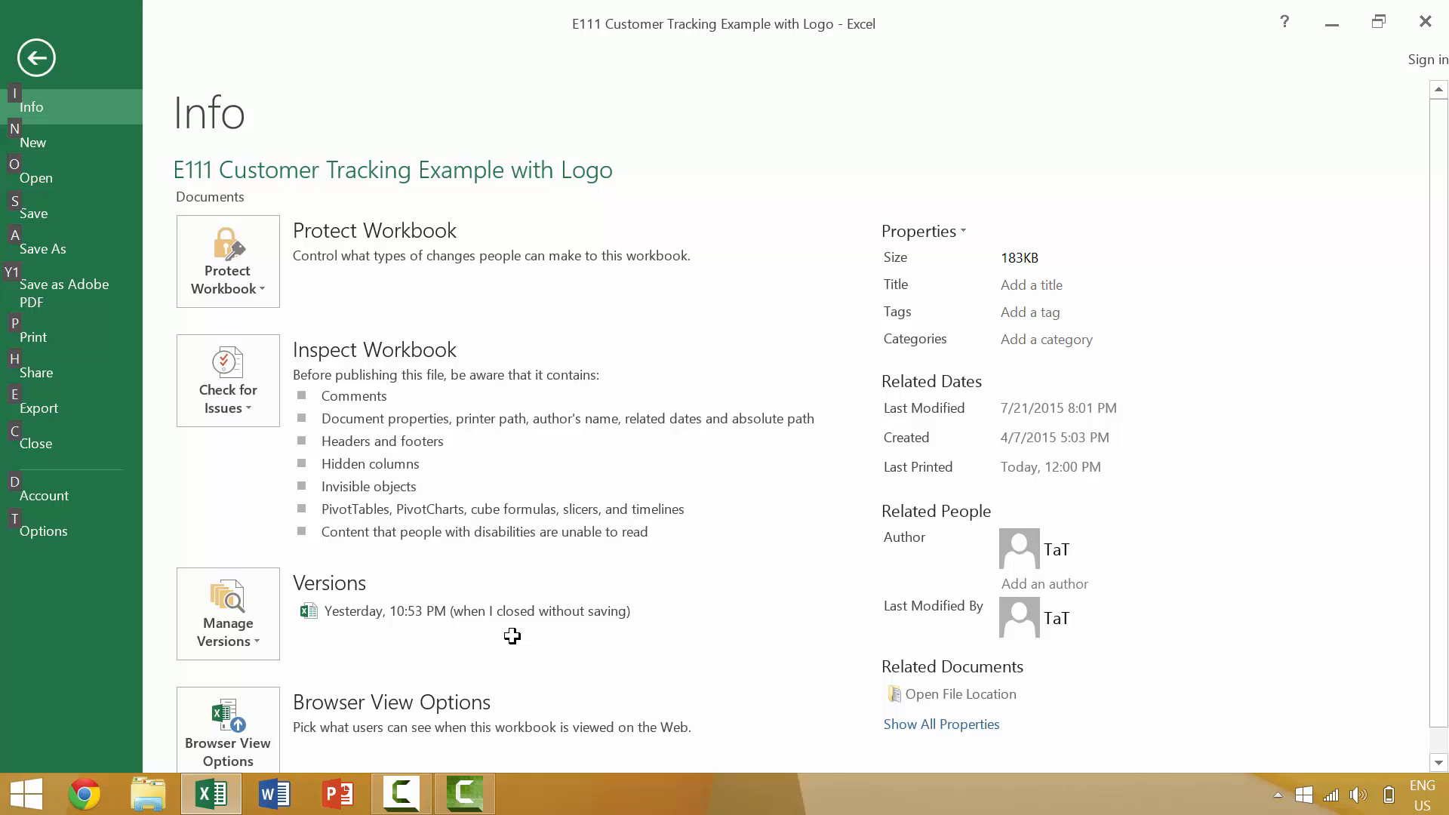
left_click(32, 337)
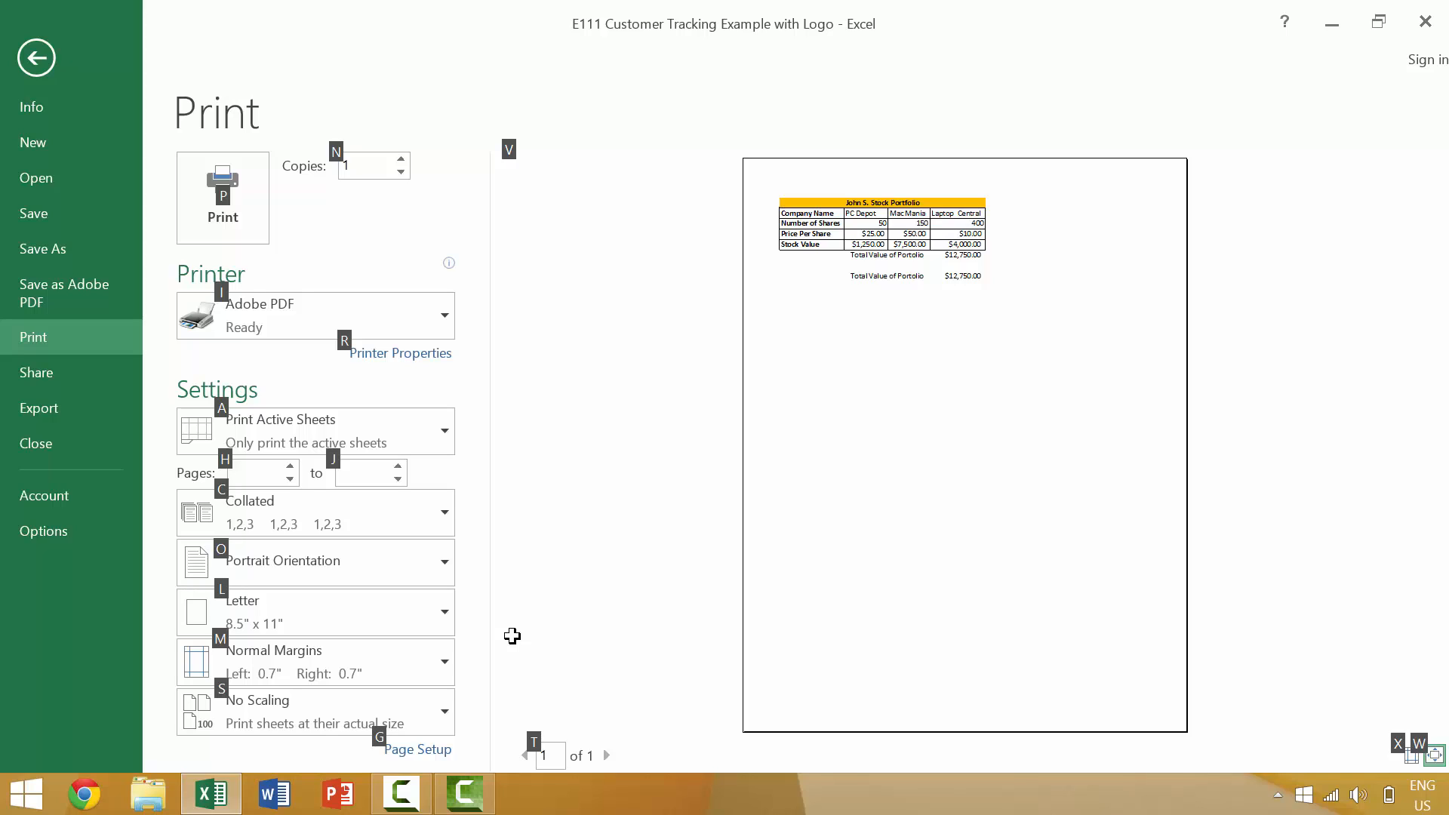
left_click(400, 159)
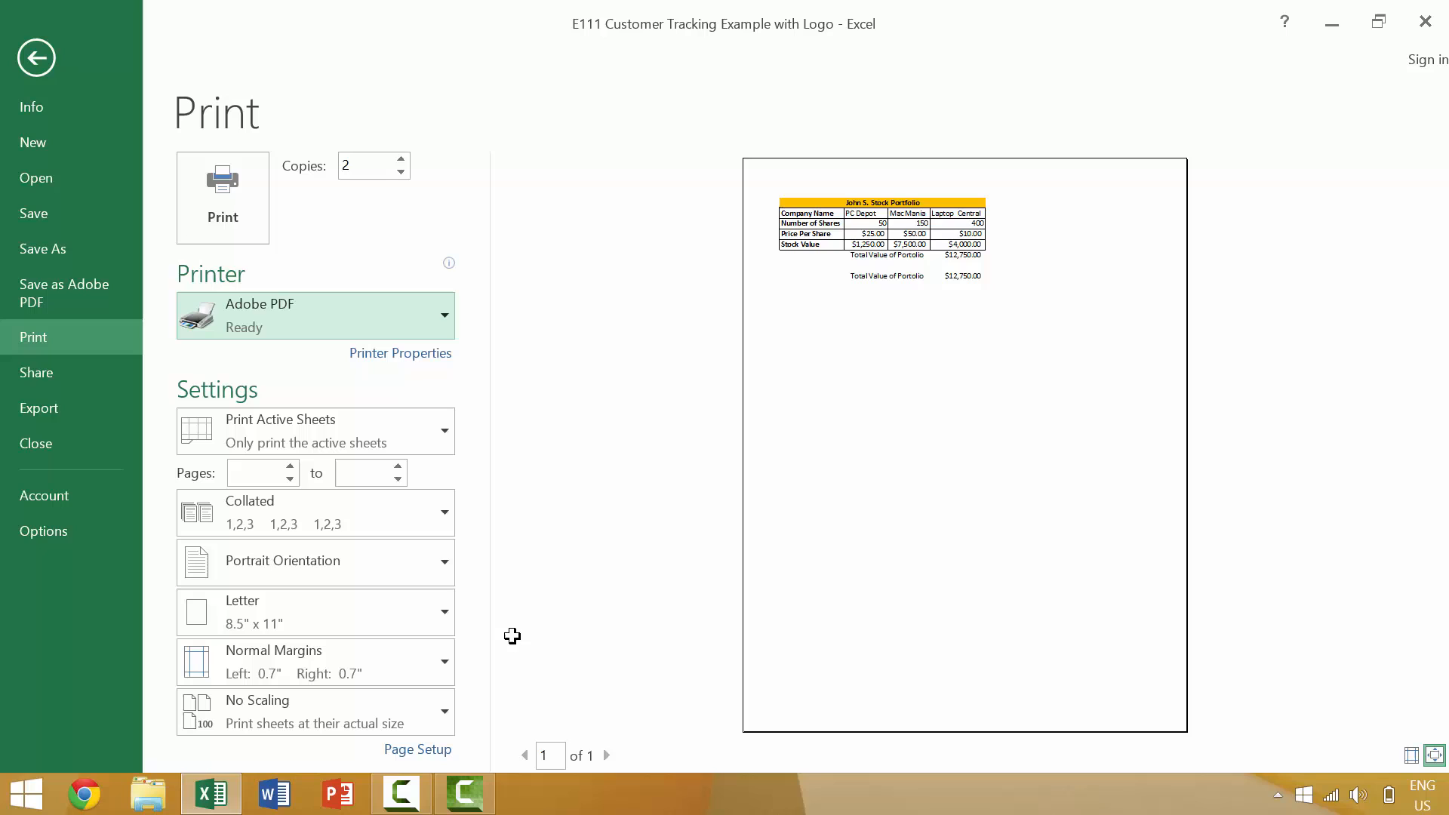
left_click(364, 473)
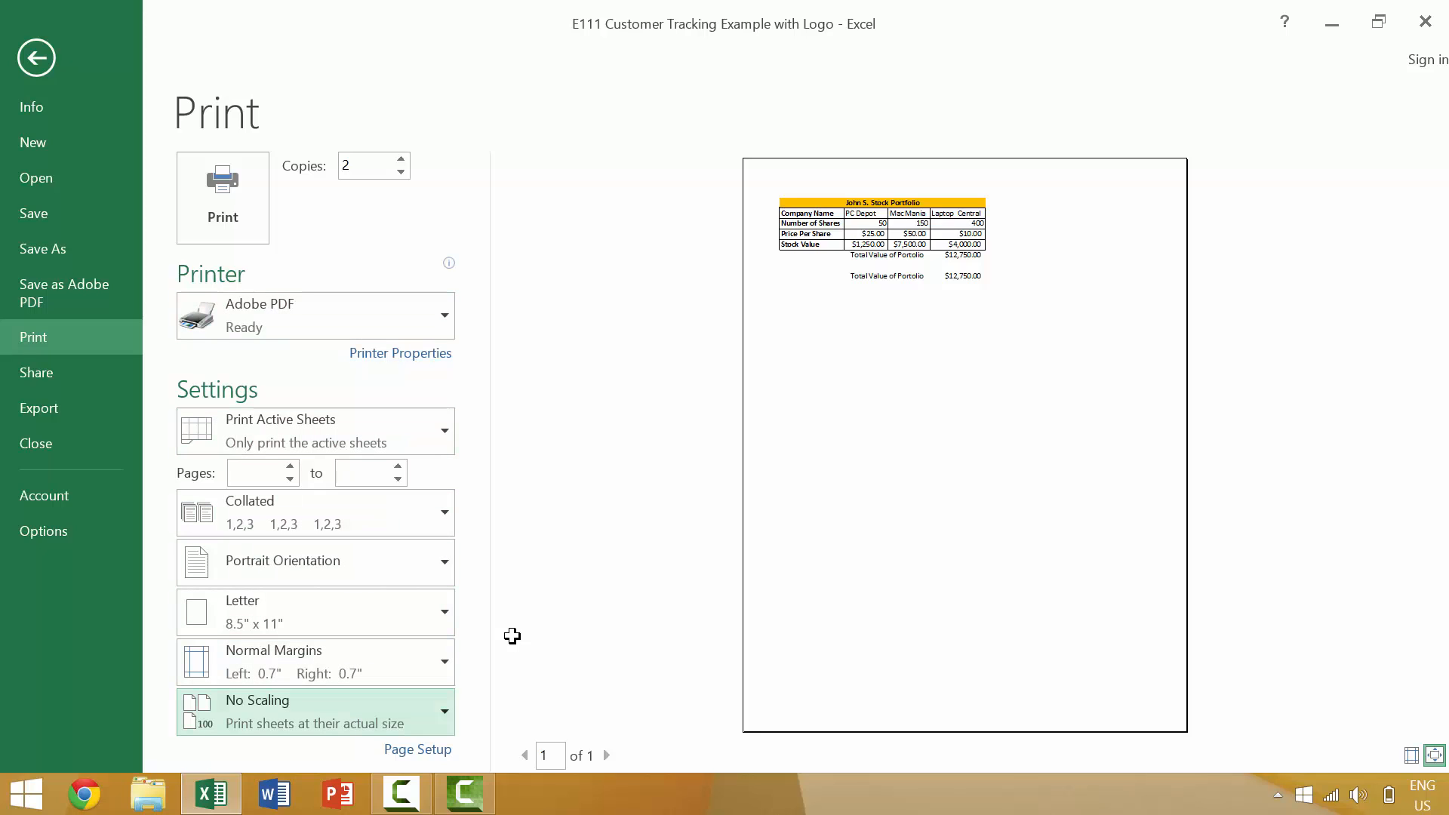
triple_click(361, 166)
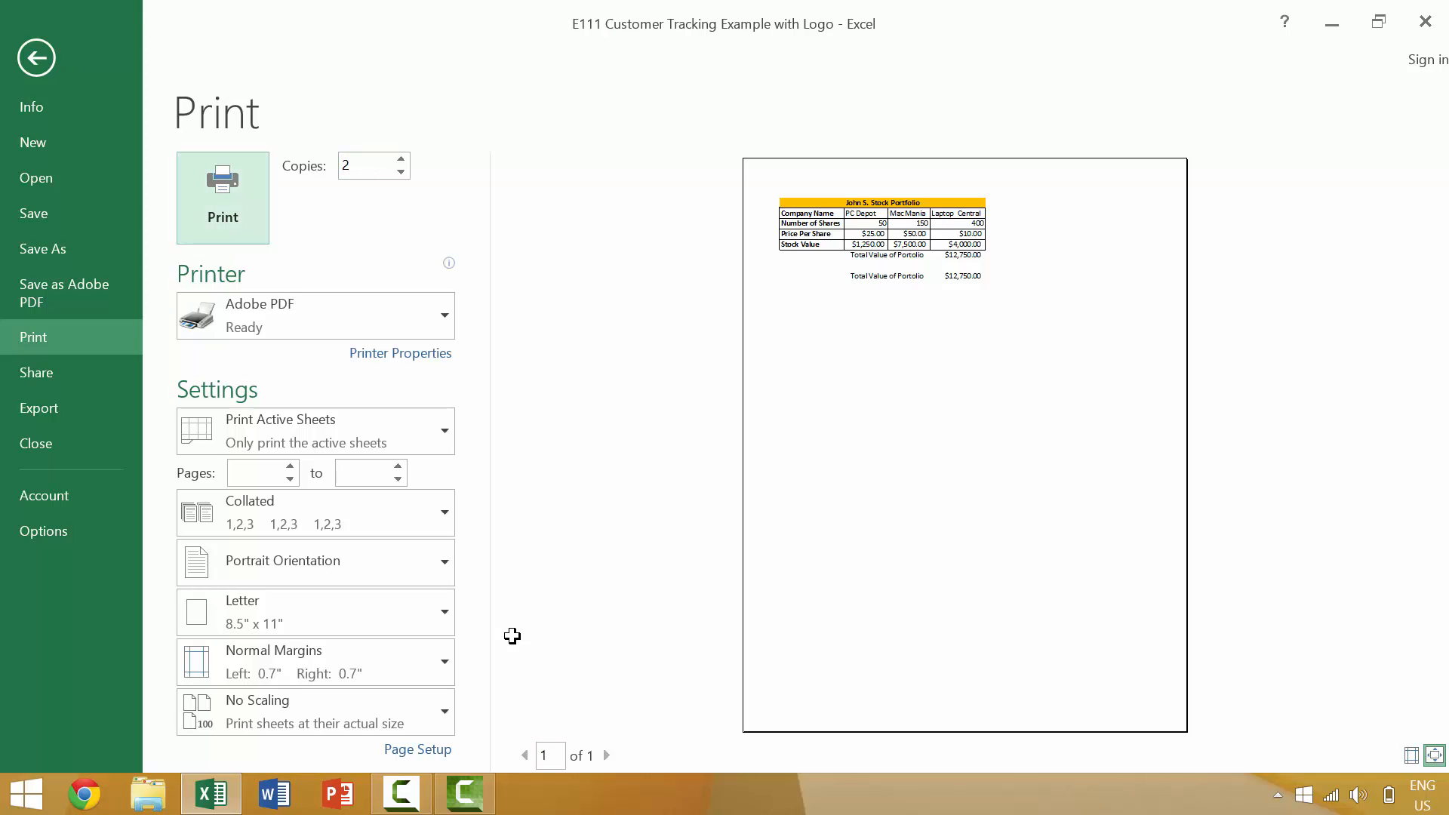
left_click(222, 197)
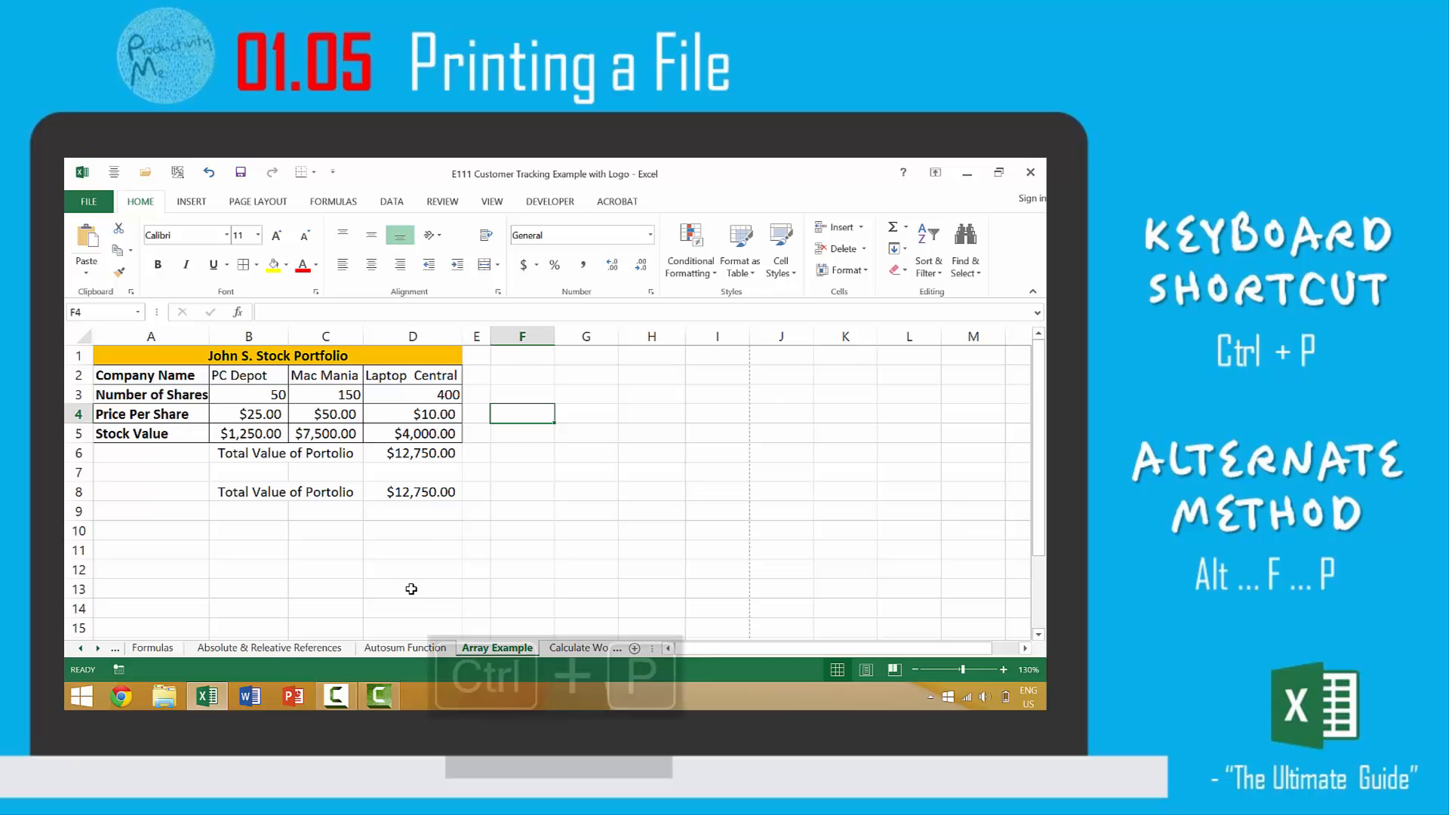
Step: Toggle in and out of the Print view with Ctrl+P and Alt, F, P, leaving it open with Adobe PDF and two copies
key("ctrl+p")
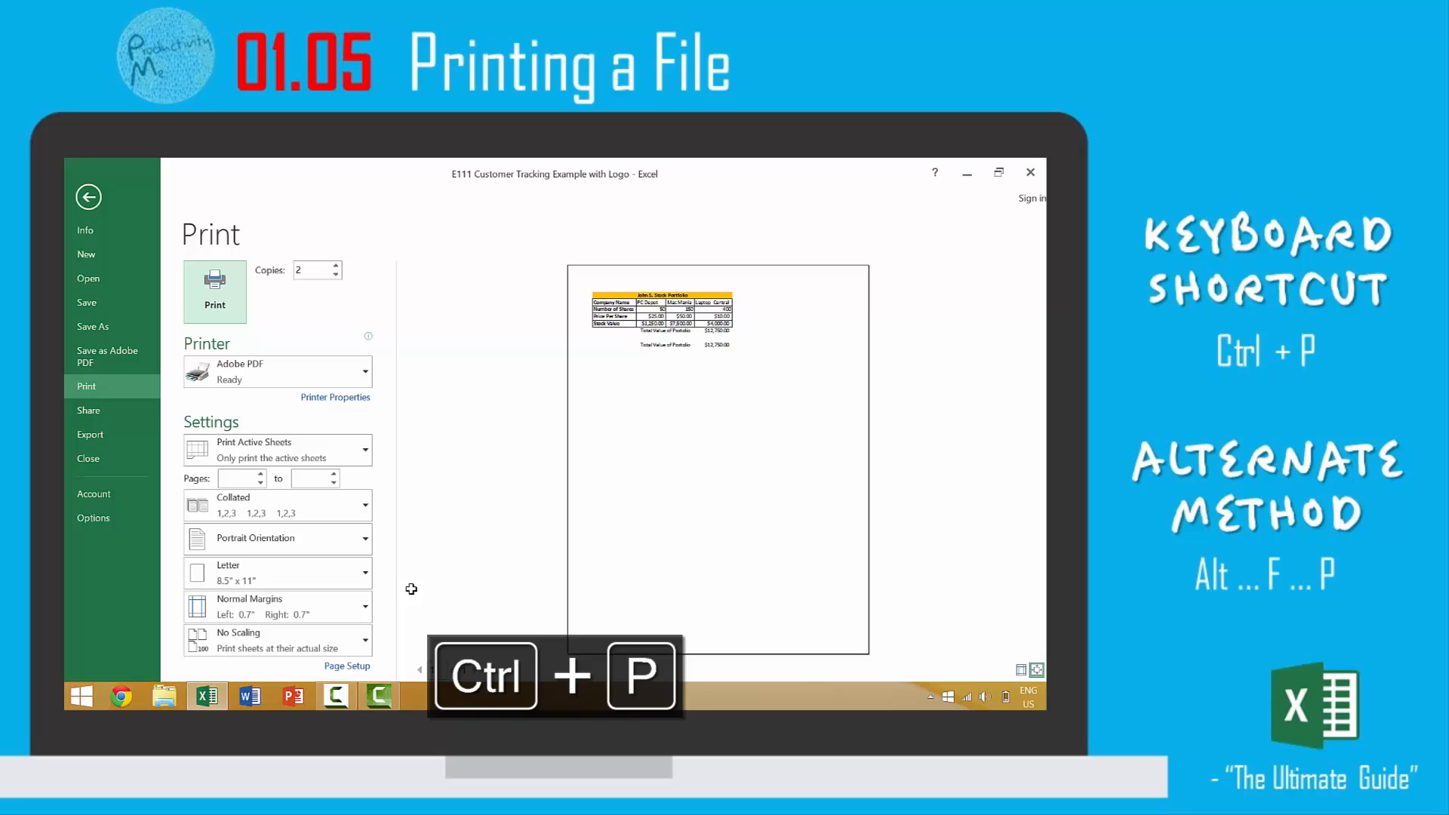
left_click(88, 197)
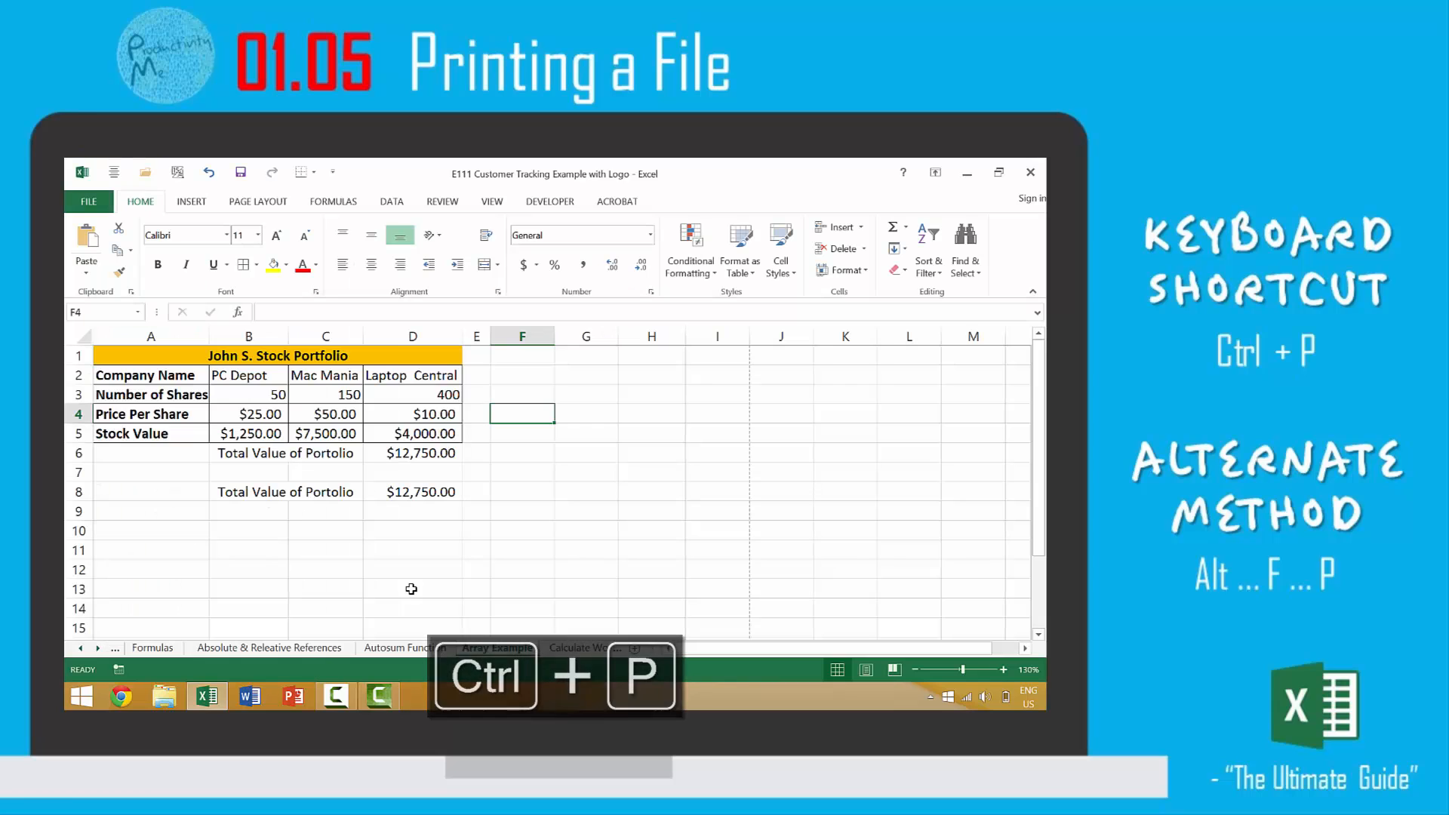
key("ctrl+p")
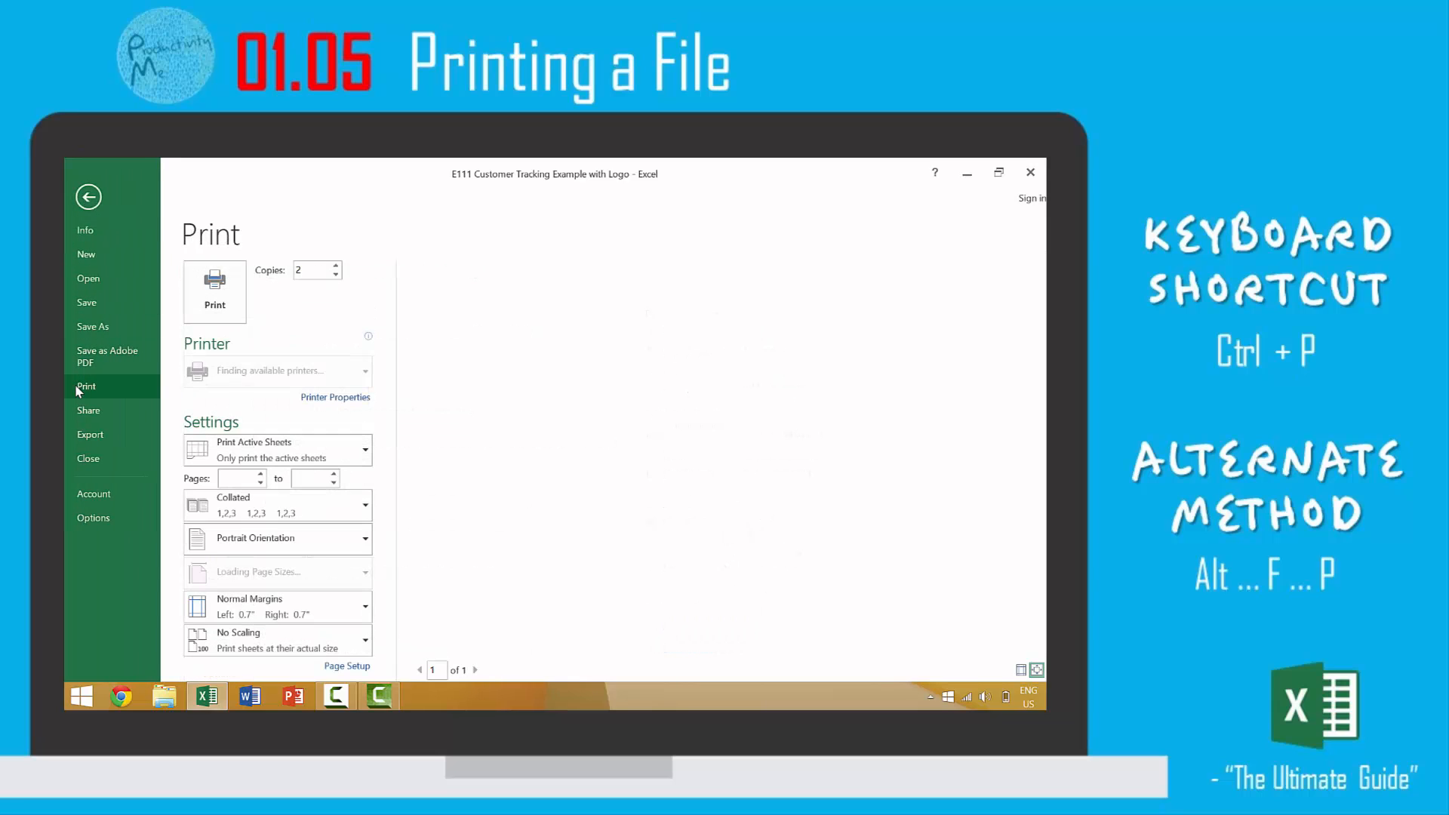
left_click(88, 196)
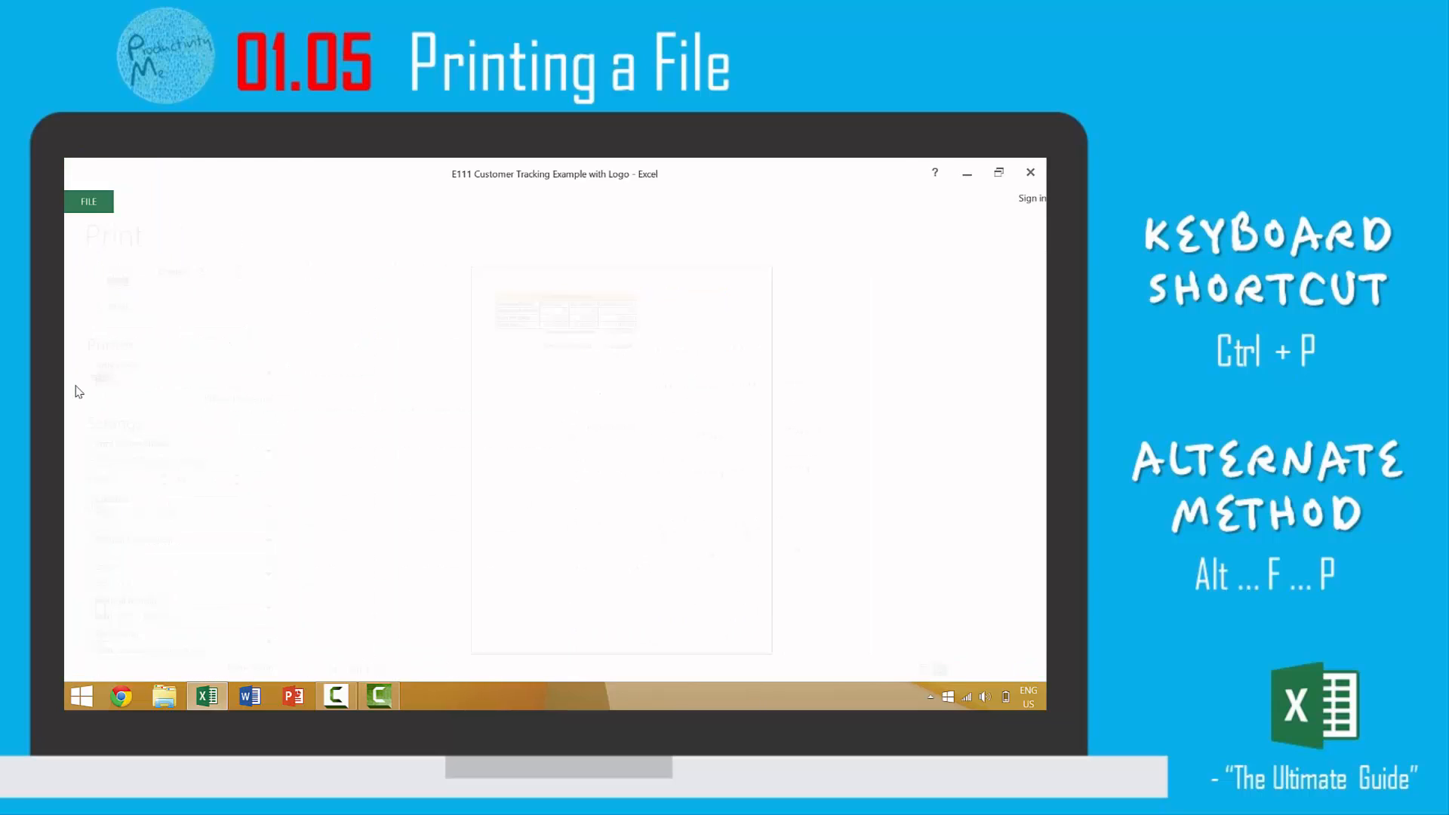
key("Escape")
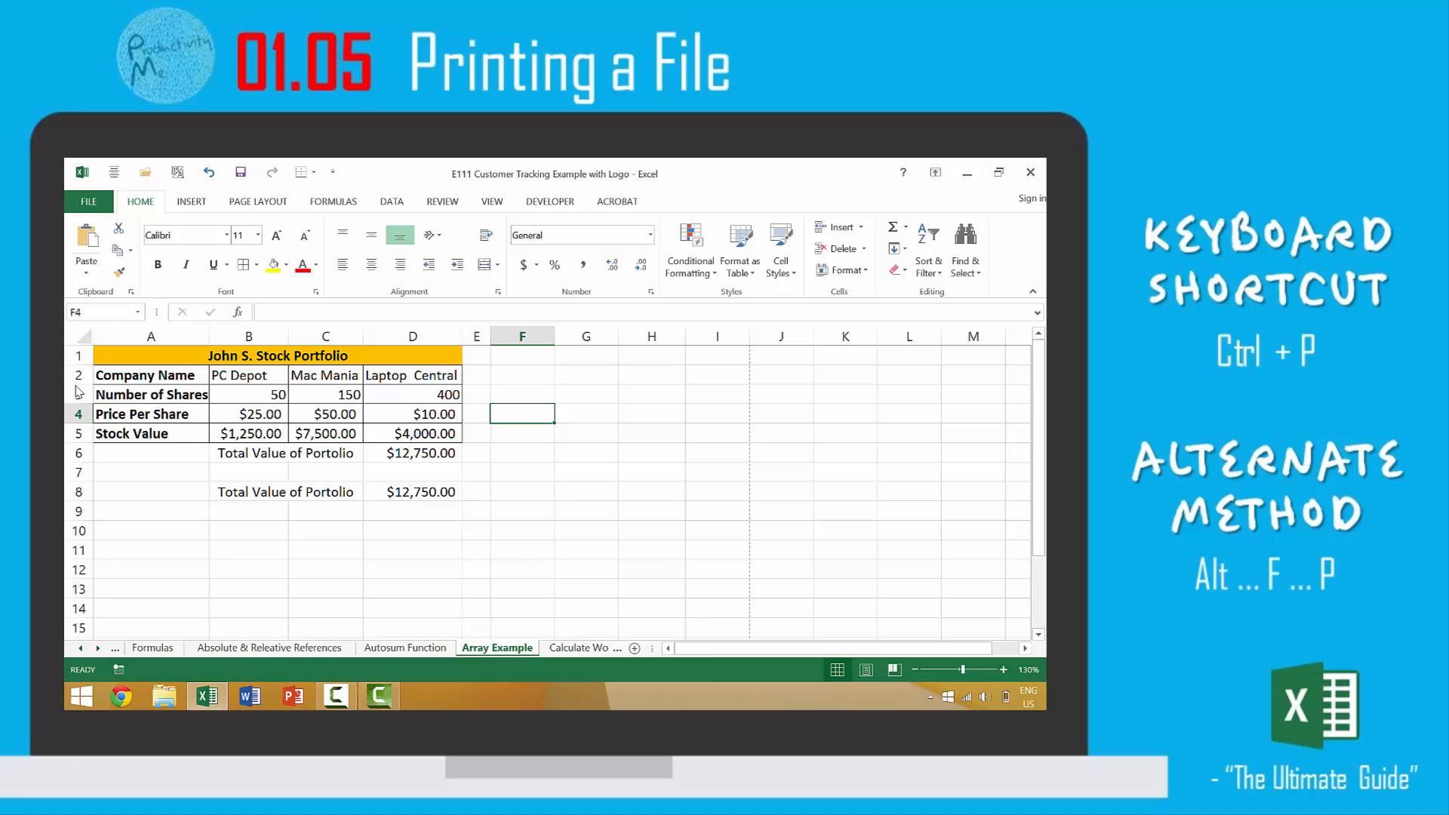
key("alt")
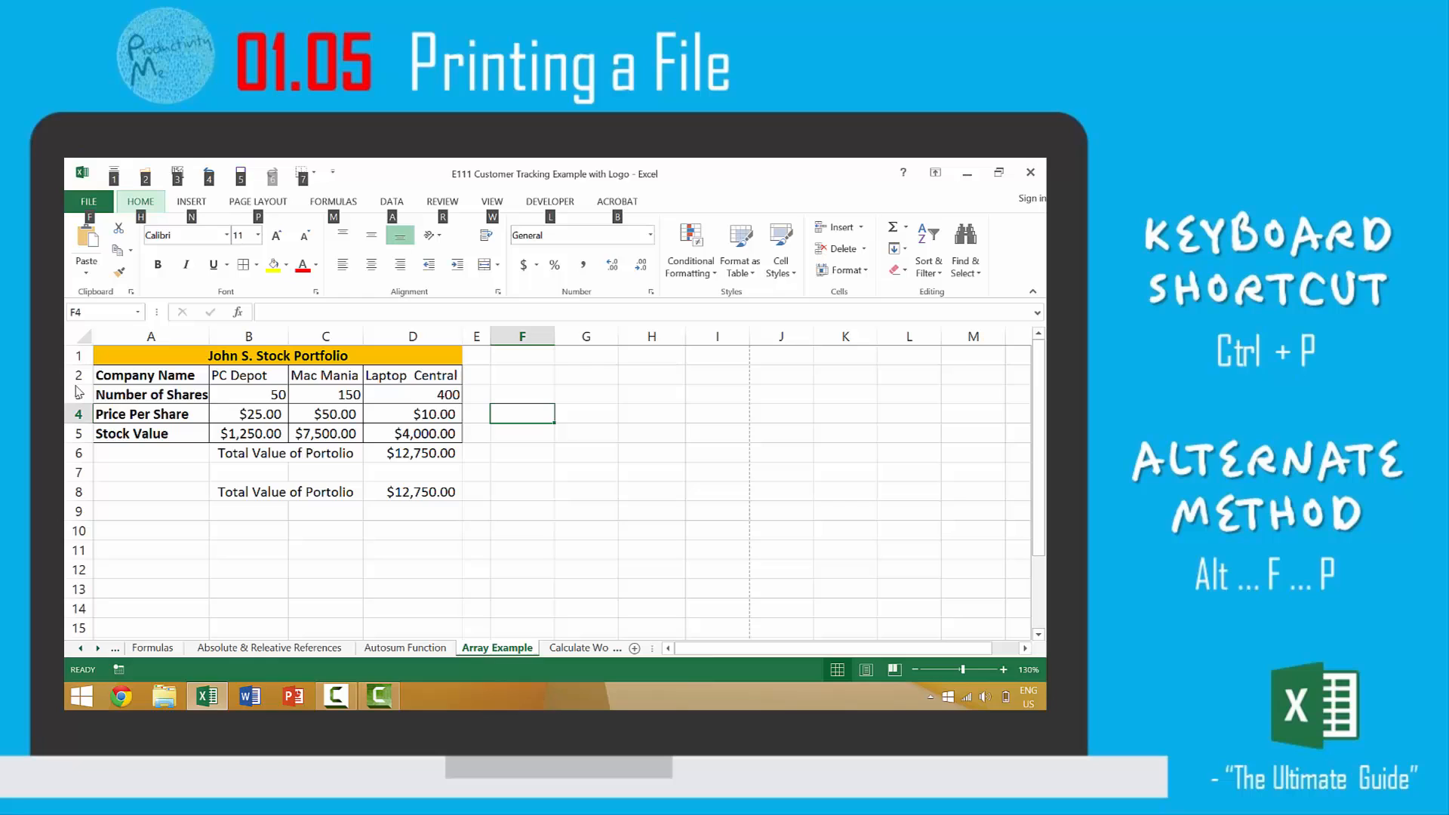
key("ctrl+p")
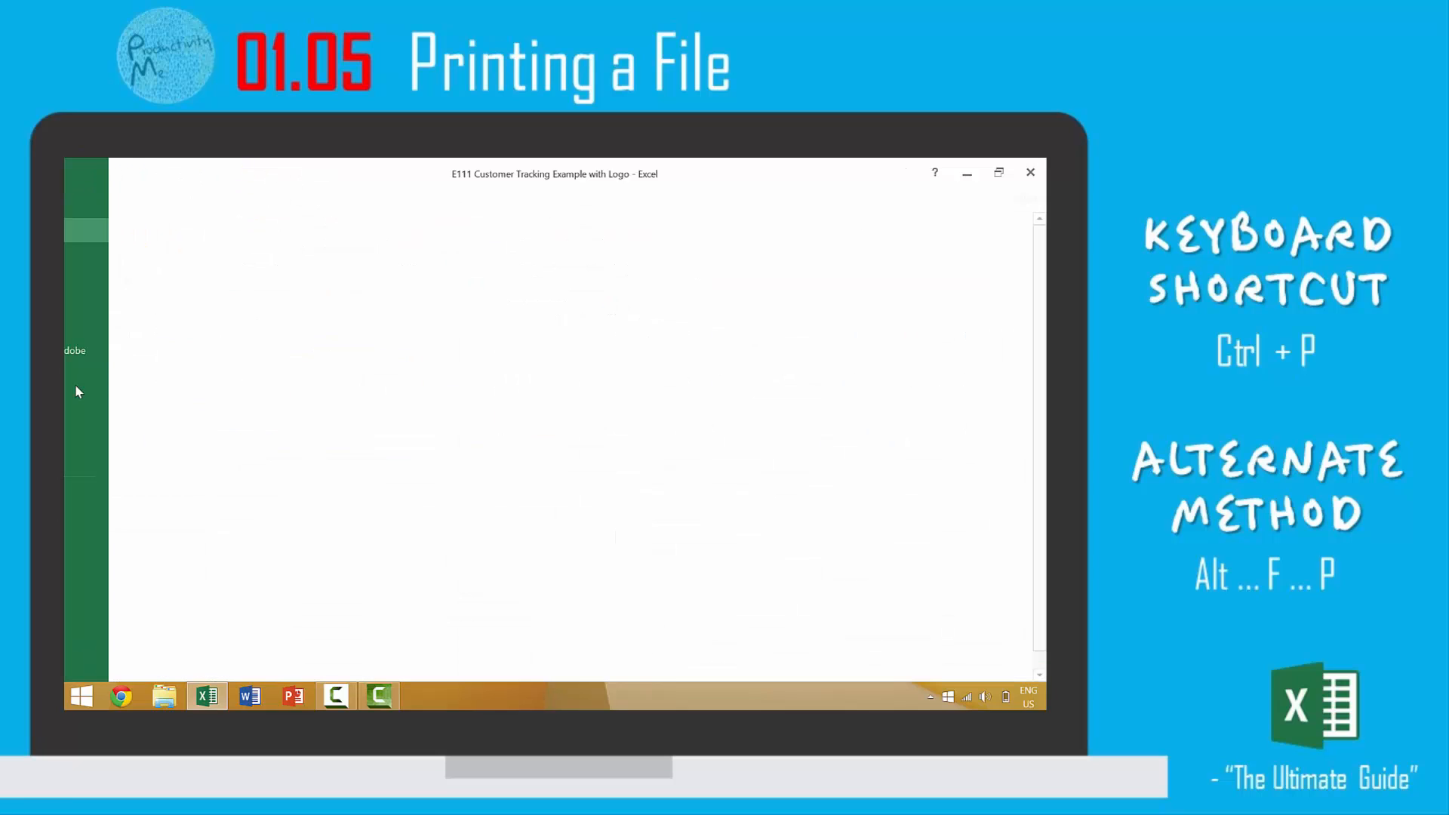
key("ctrl+p")
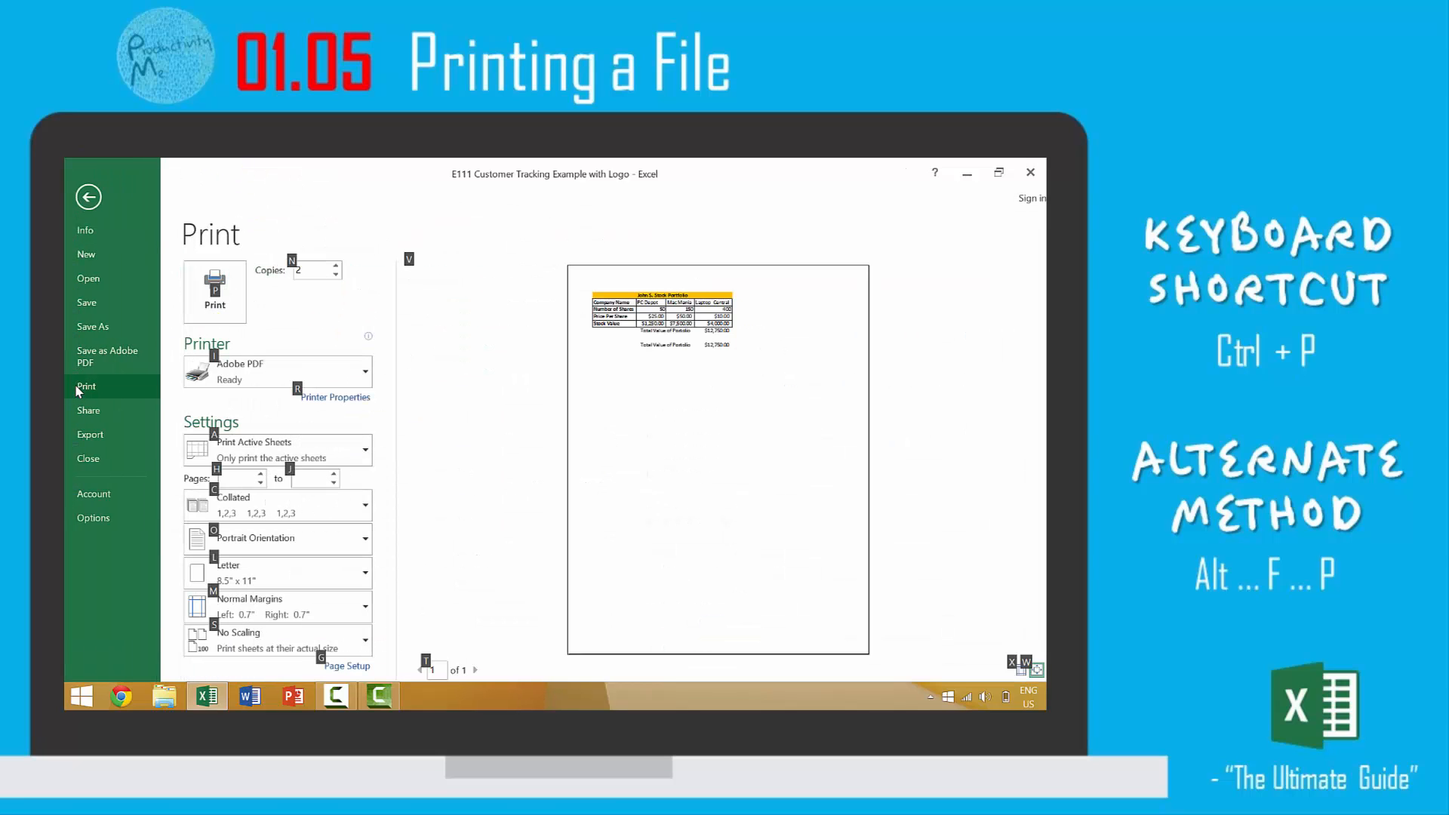